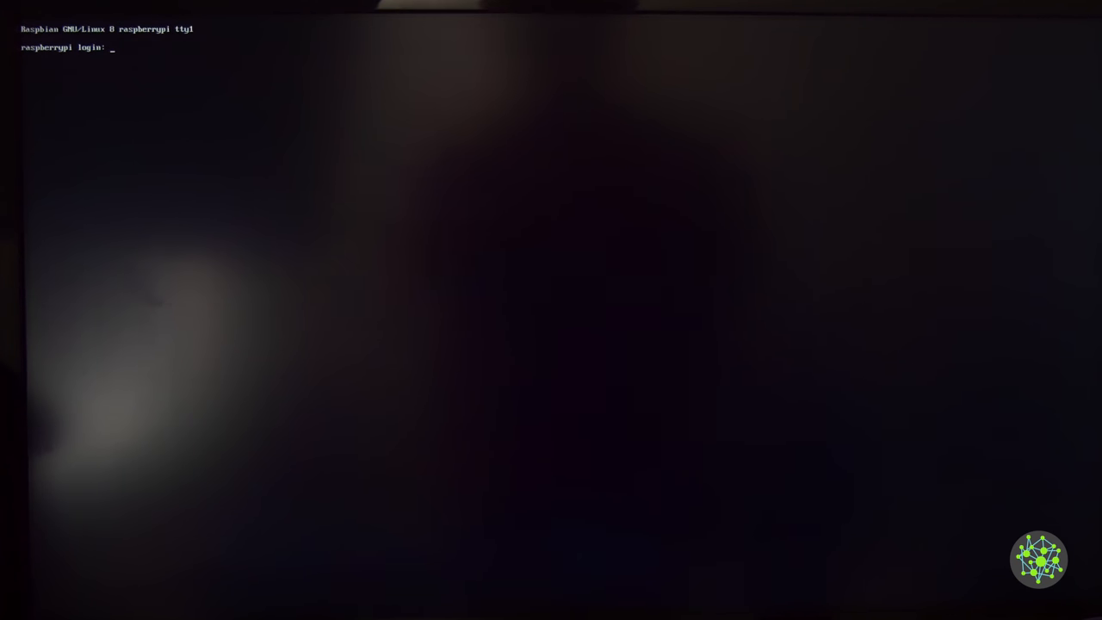
Log in at the tty1 prompt and enter the nano command at the shell
text(moritz)
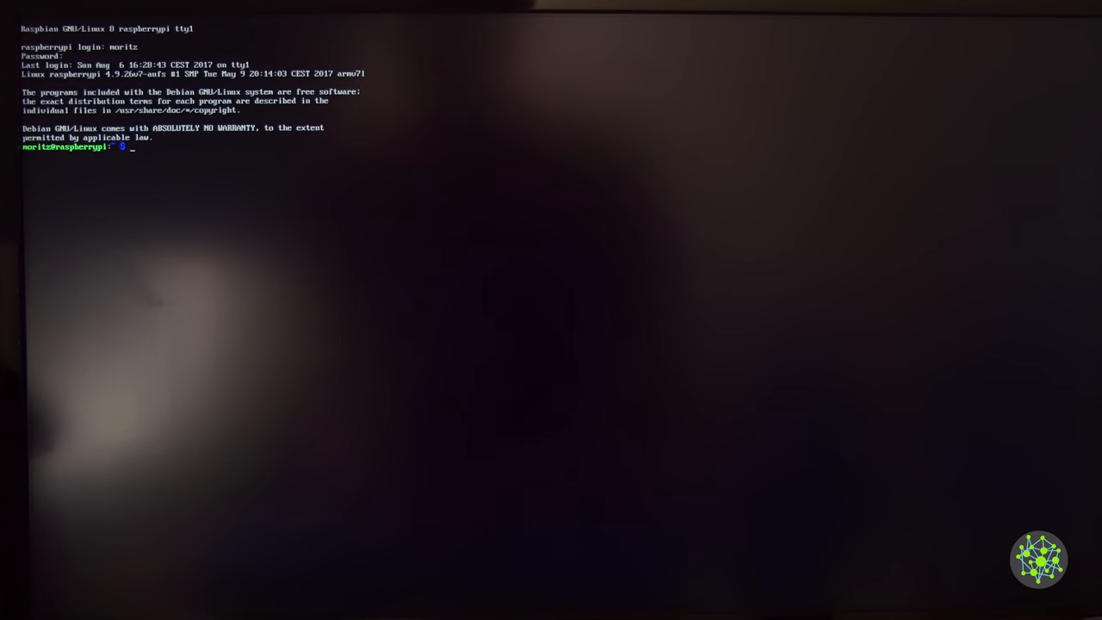
text(nano)
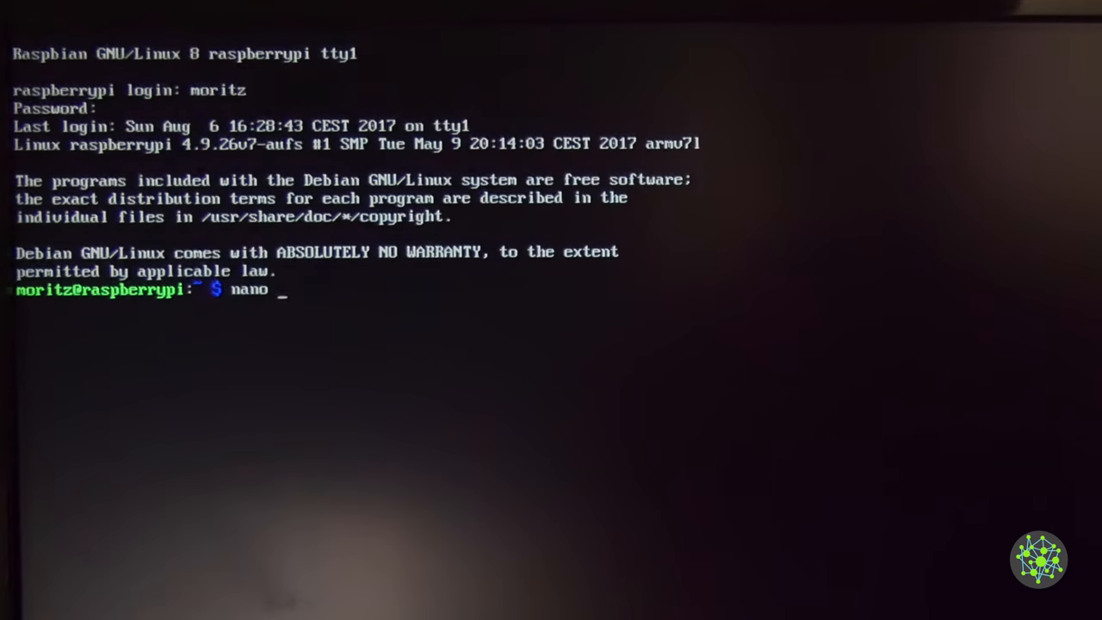
Launch nano, exit it, and switch to a root shell with sudo su
text(sudo su)
key(Return)
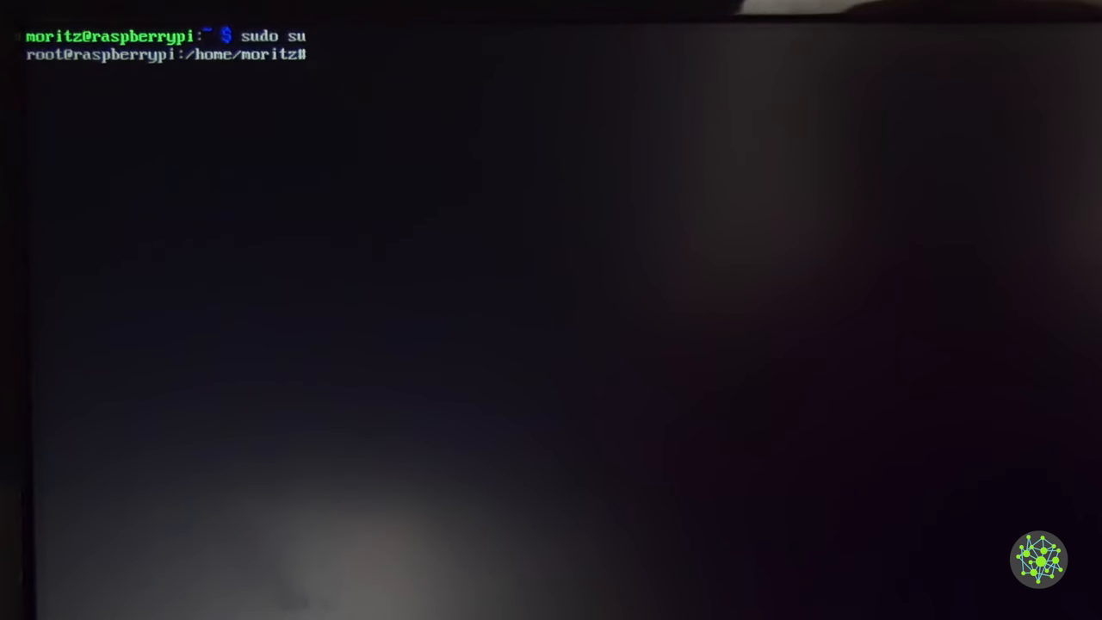
Export GPIO pin 26 by echoing 26 to /sys/class/gpio/export
text(echo)
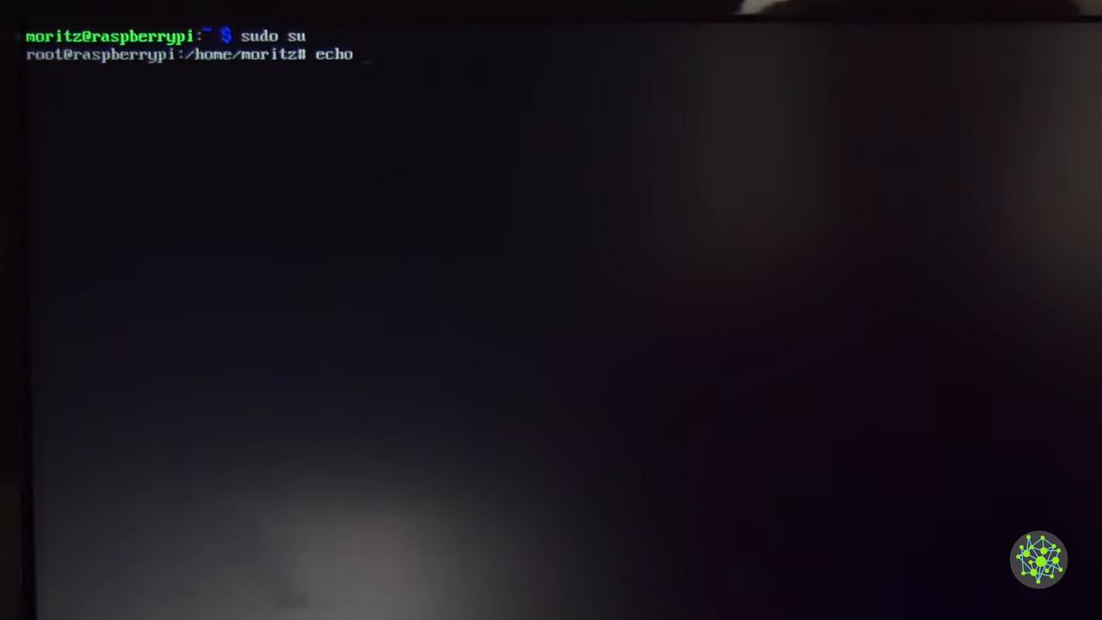
text("26")
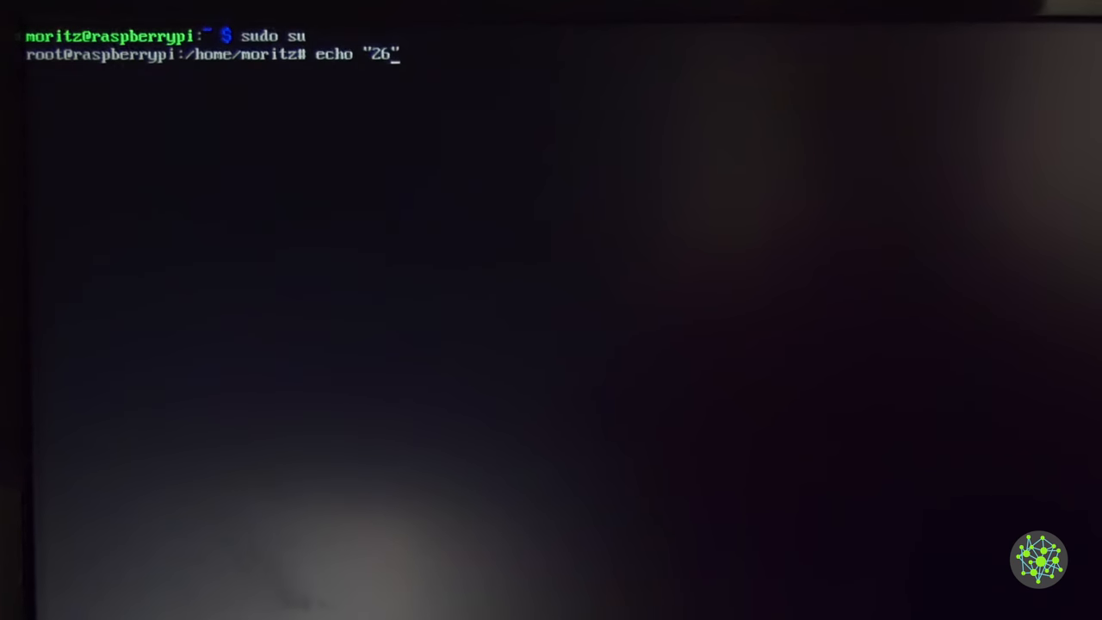
text(> /sys/)
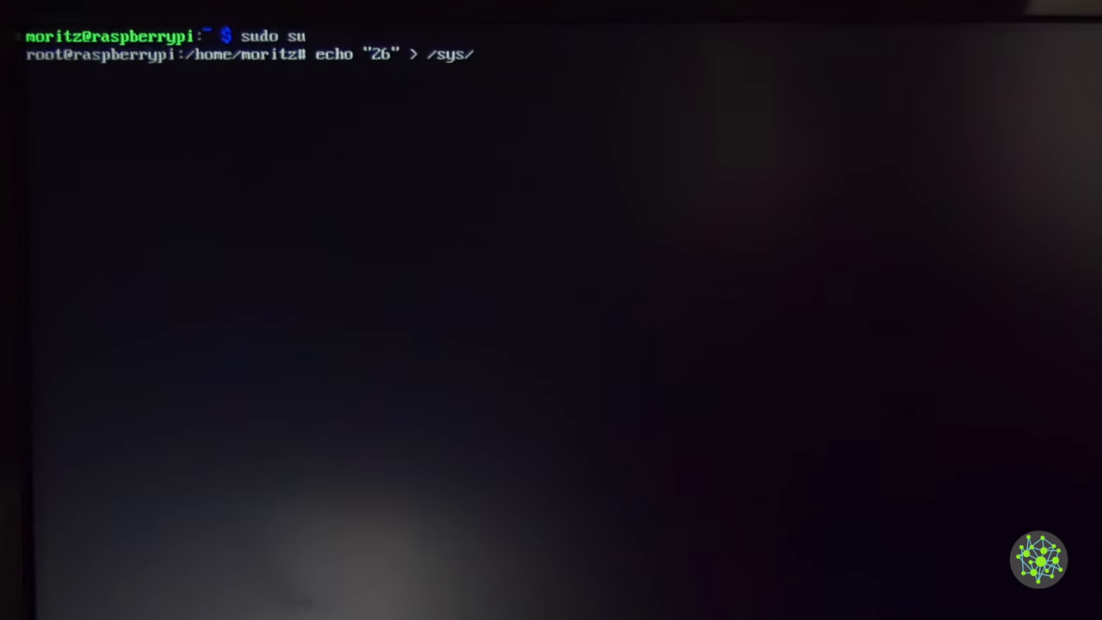
text(class/)
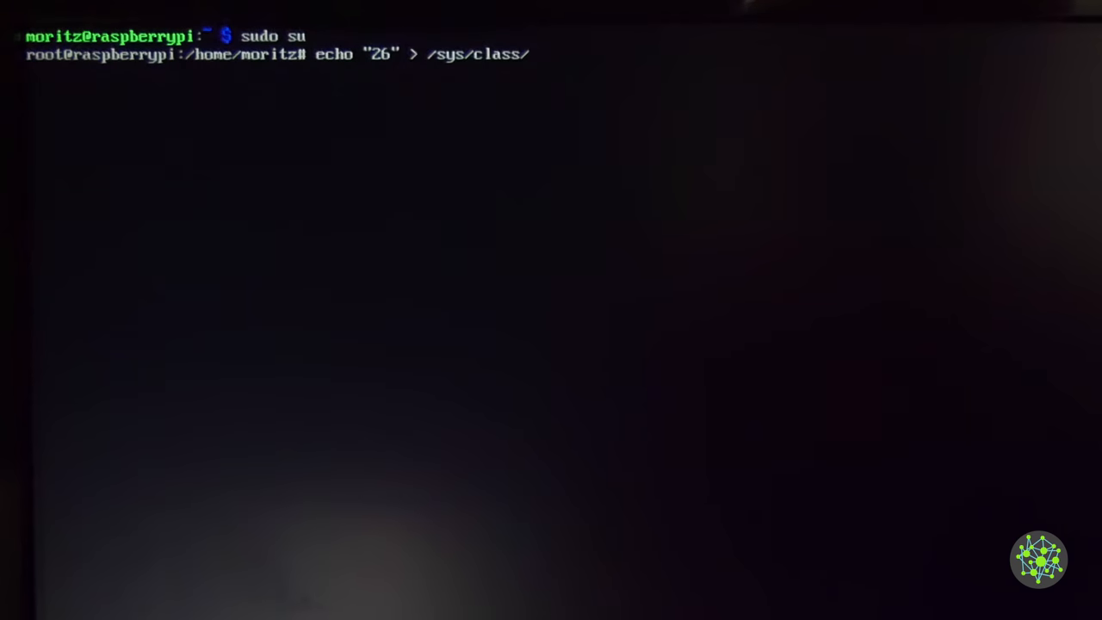
key(Return)
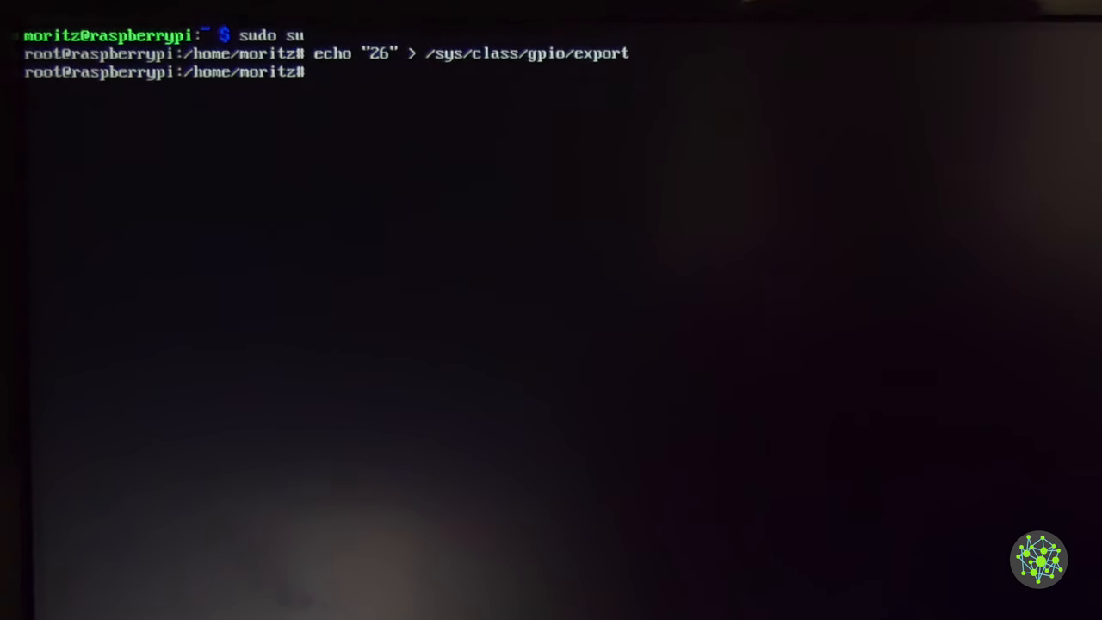
Set the GPIO 26 direction to out
text(e)
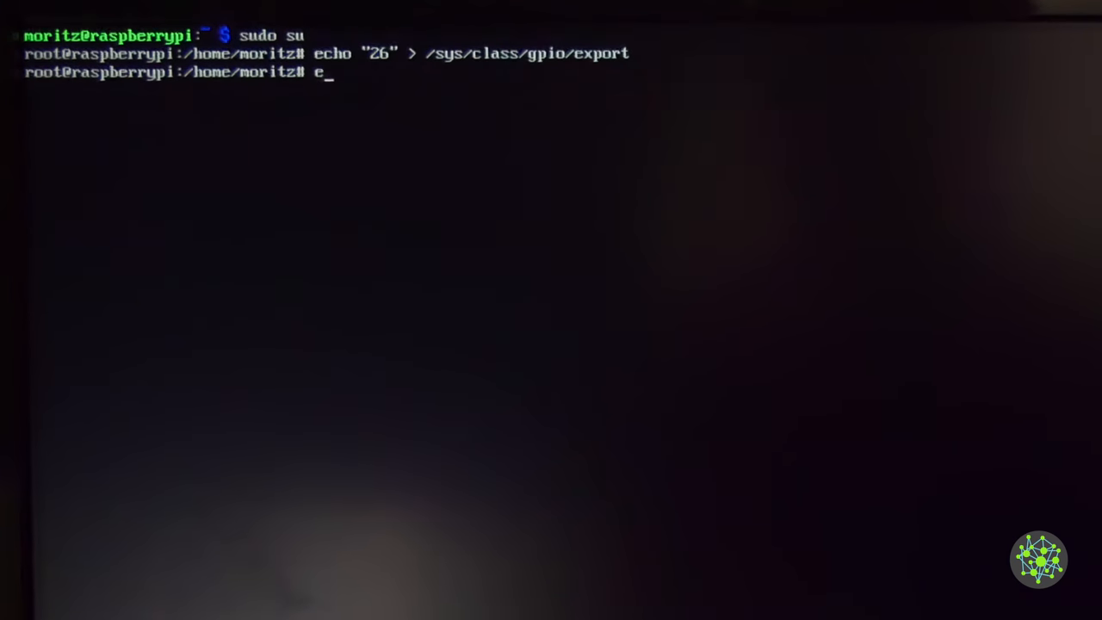
text(cho "o")
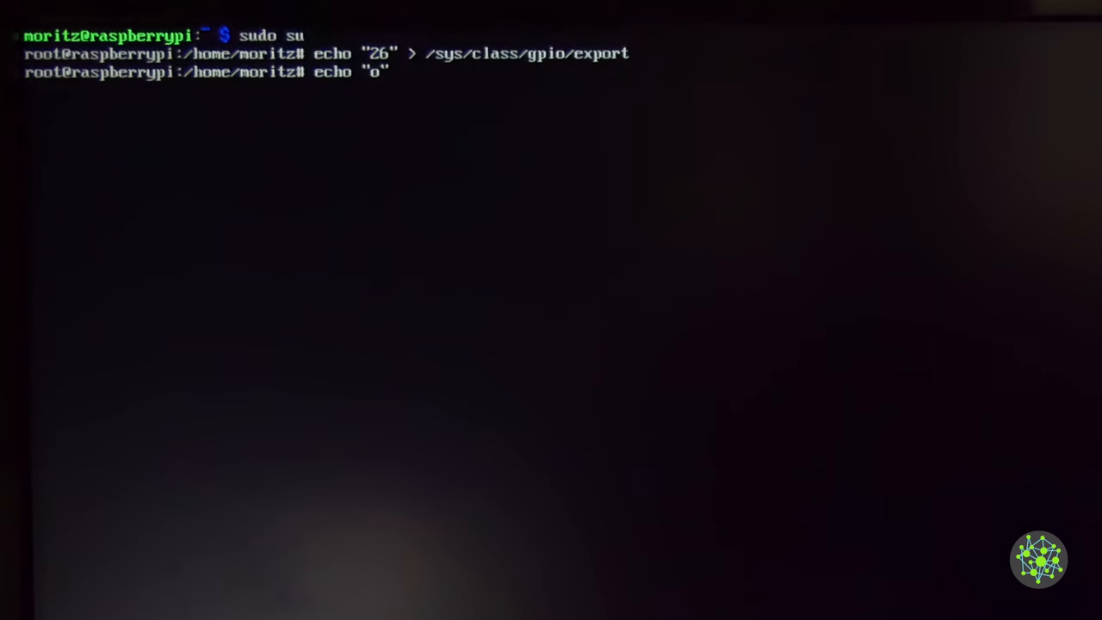
text(ut" >)
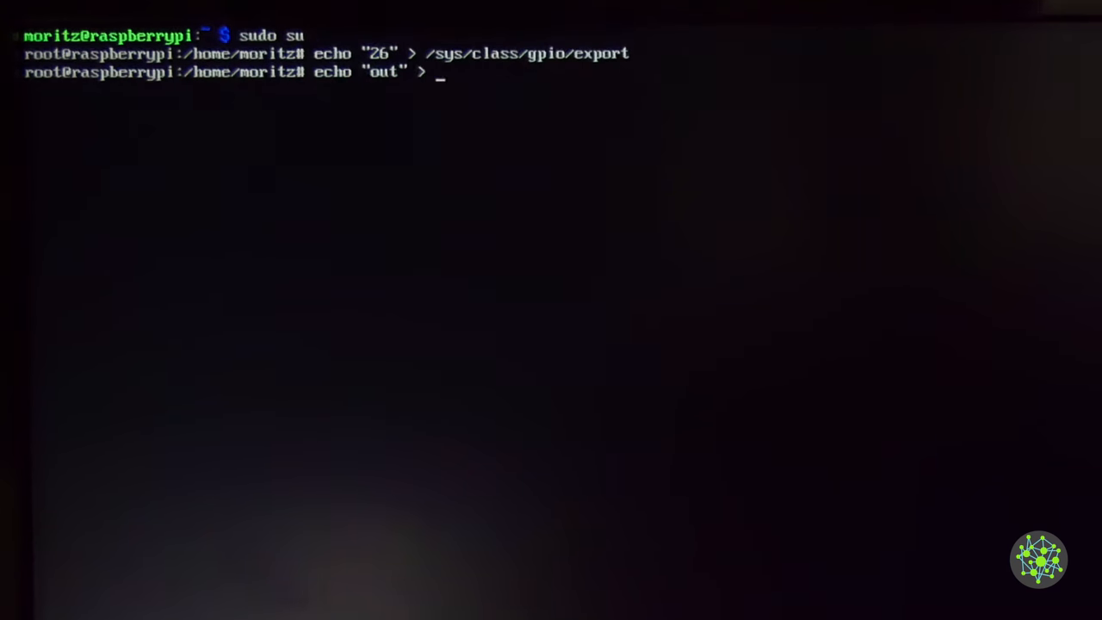
text(/sys/)
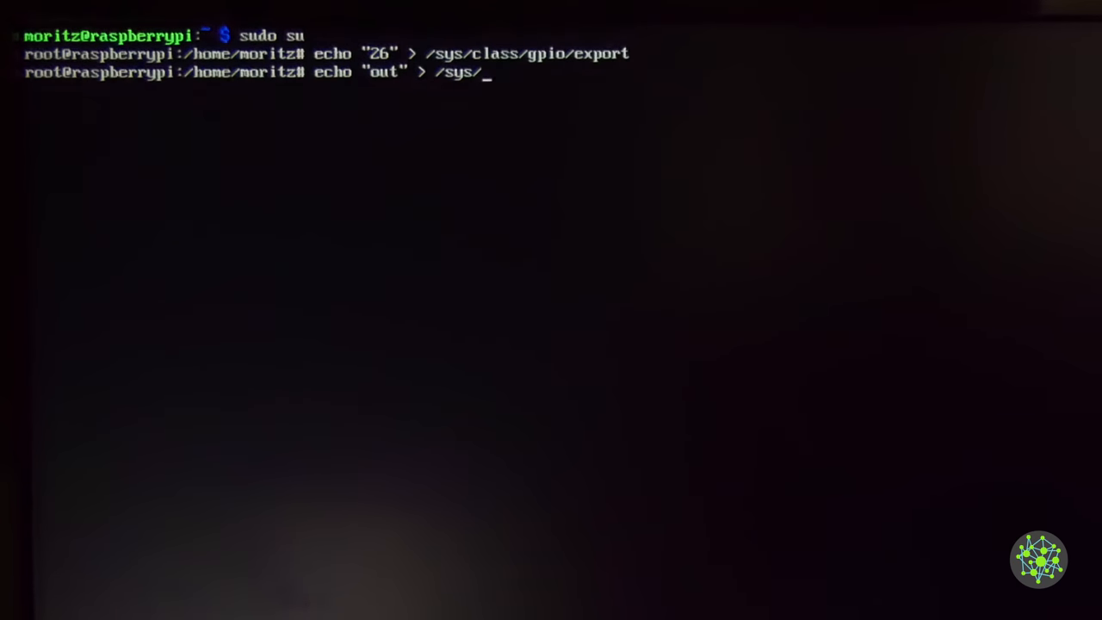
text(class//gpio/gpio)
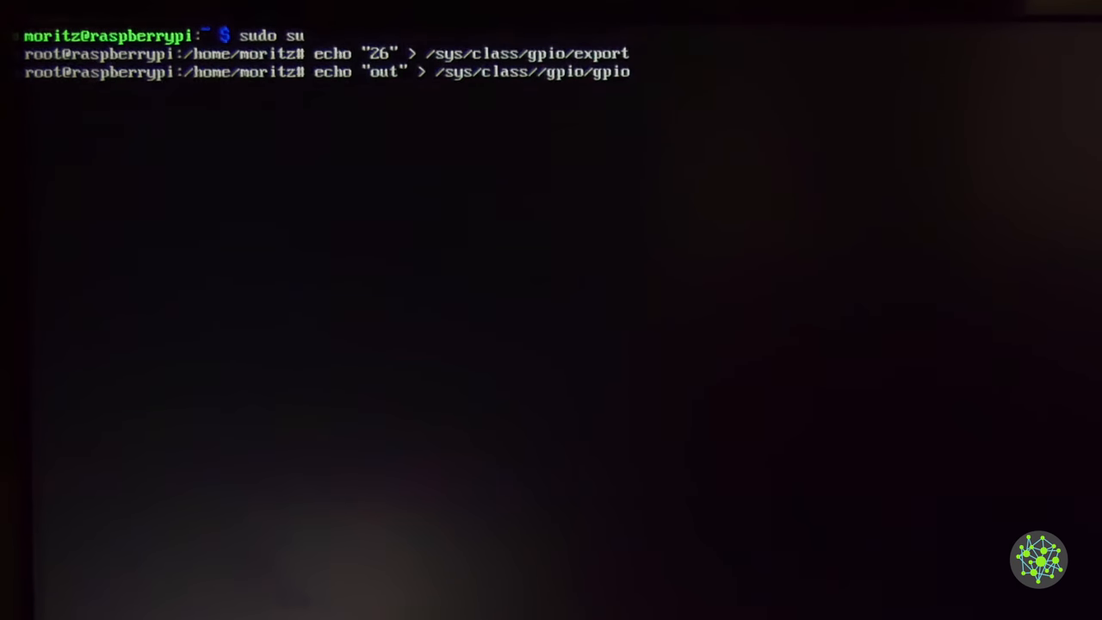
text(26/direction)
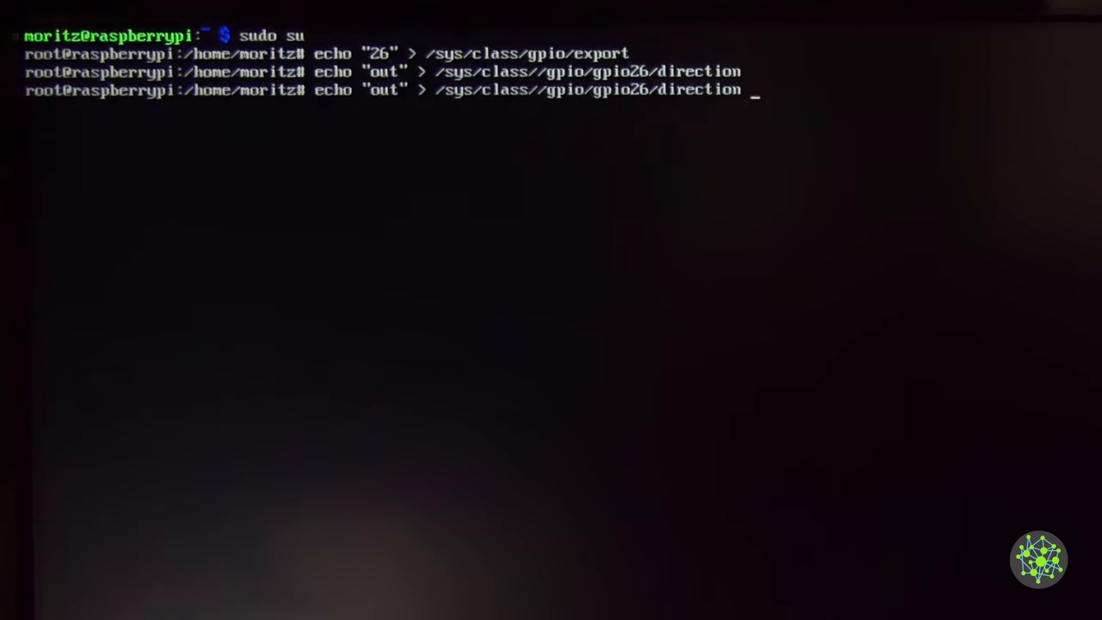
Drive GPIO 26 high then low, unexport it, and exit the root shell
key(BackSpace)
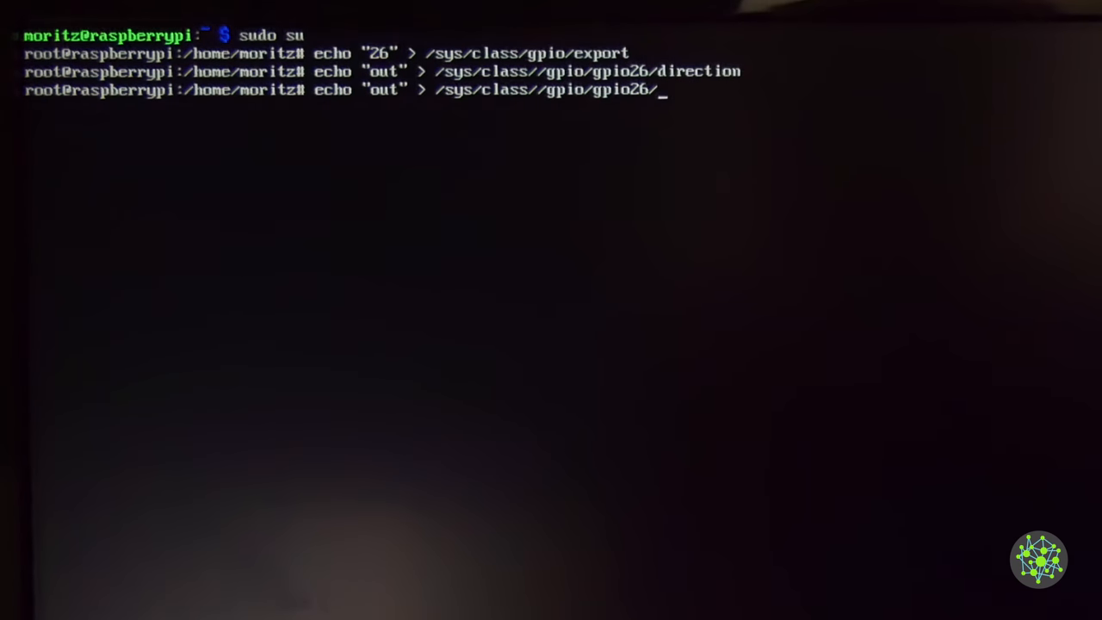
text(1 > /sys/class//gpio/gpio26/value)
text(echo "26" > /sys/class/gpio/uexport)
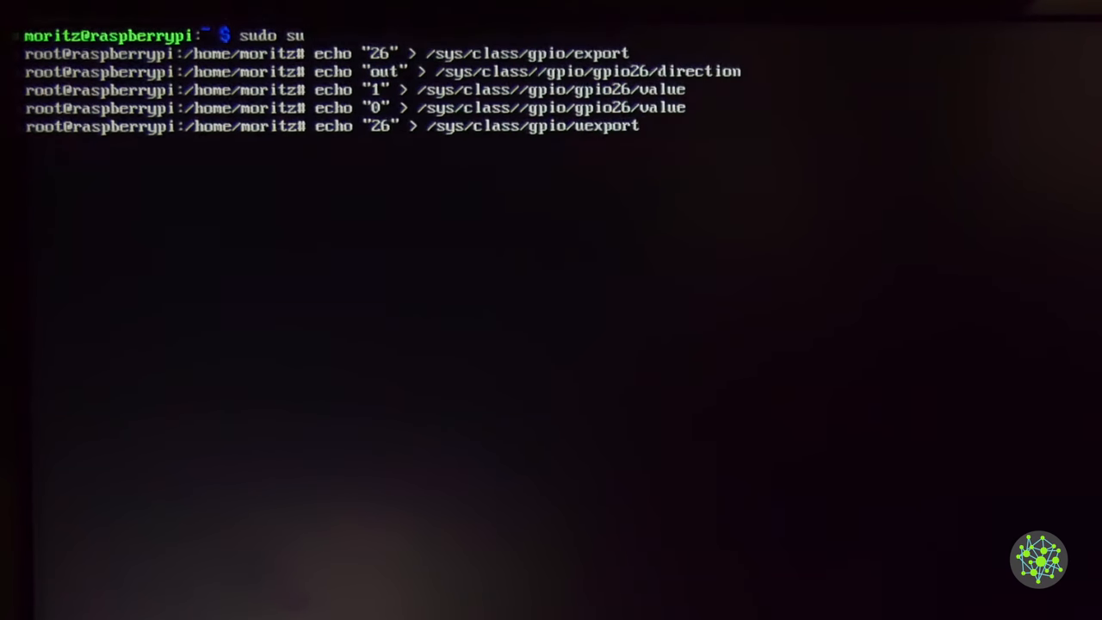
key(Return)
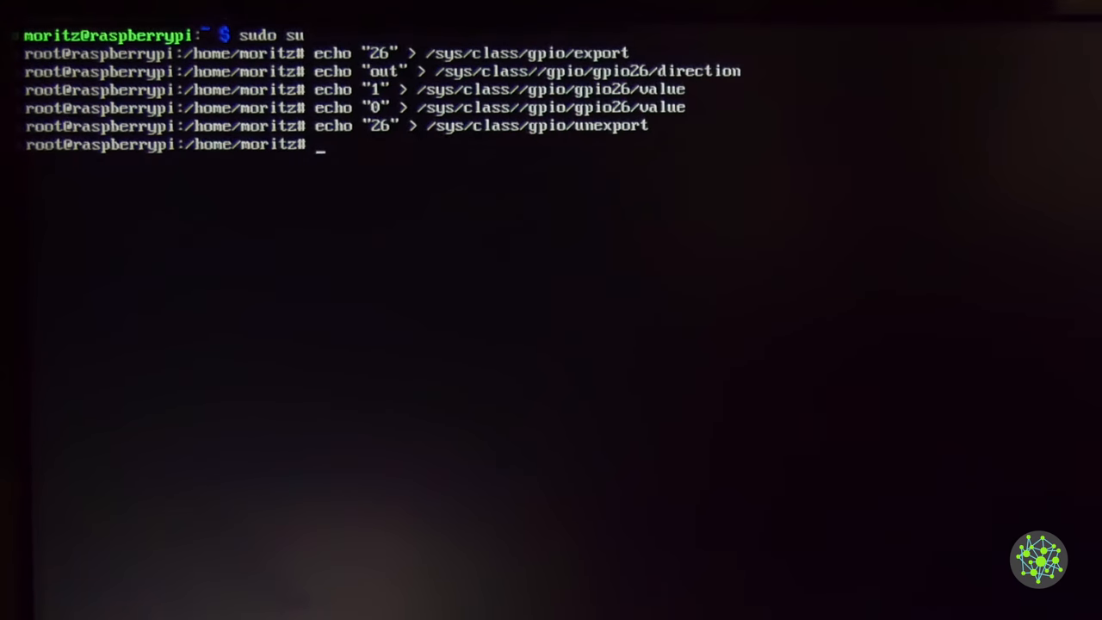
text(exit)
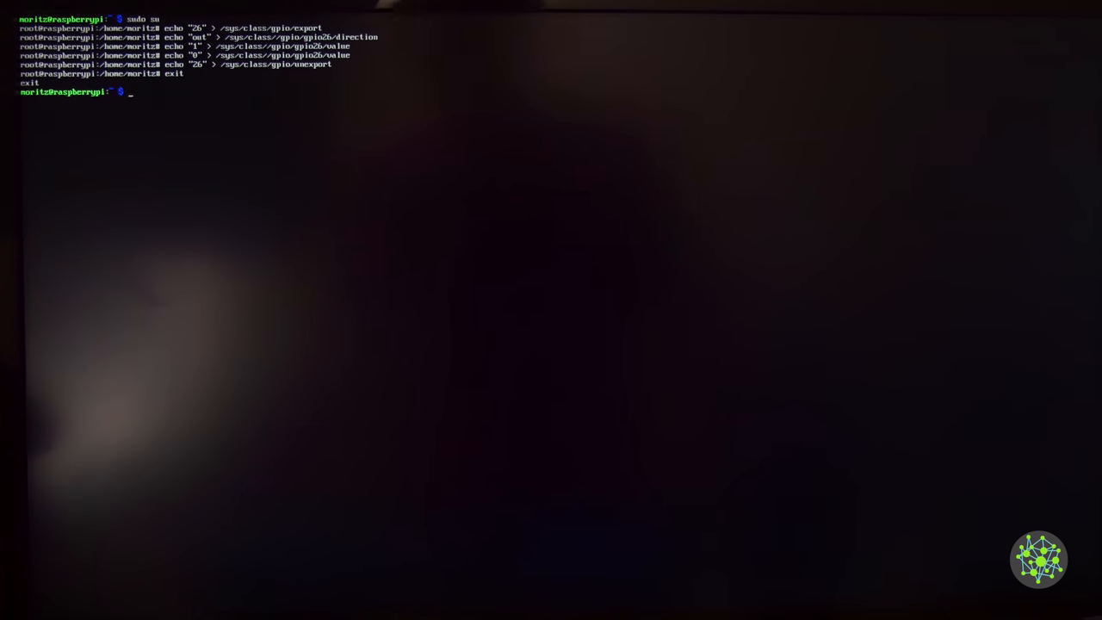
Print the CPU temperature from thermal_zone0/temp repeatedly, reading 48312
text(ca)
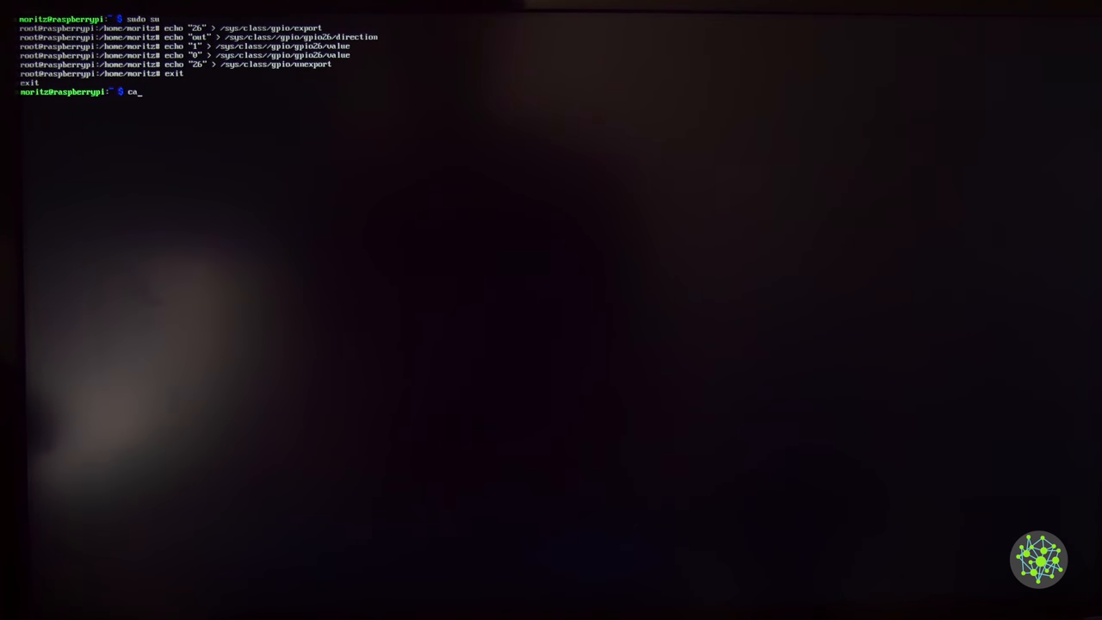
text(cat /sys/class/thermal/thermal_zone0)
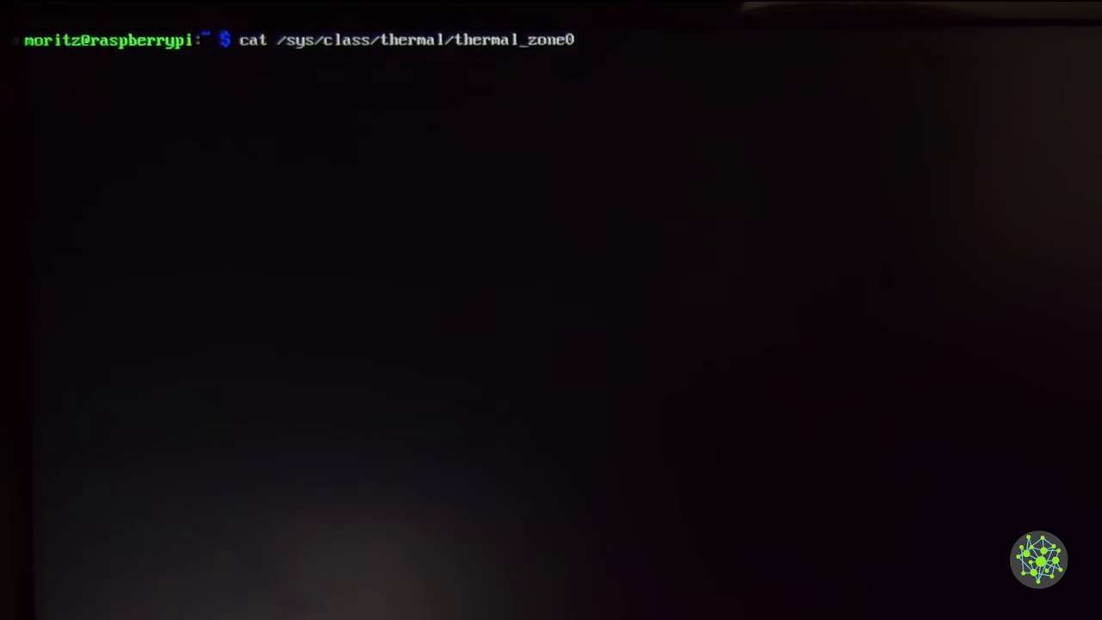
text(/temp)
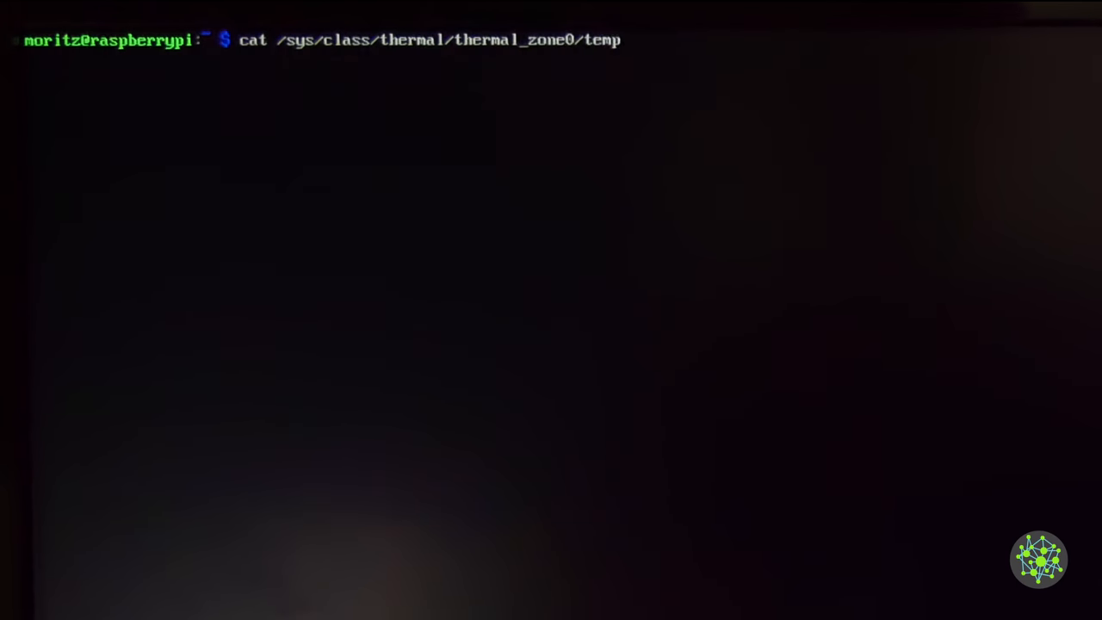
key(Return)
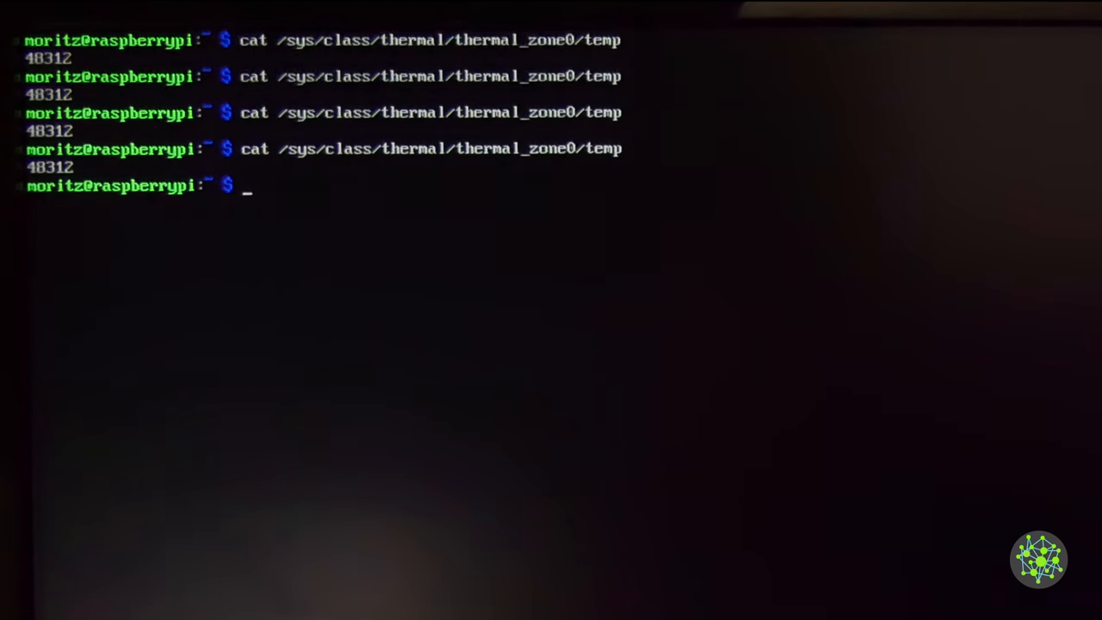
text(sudo apt-get install sma)
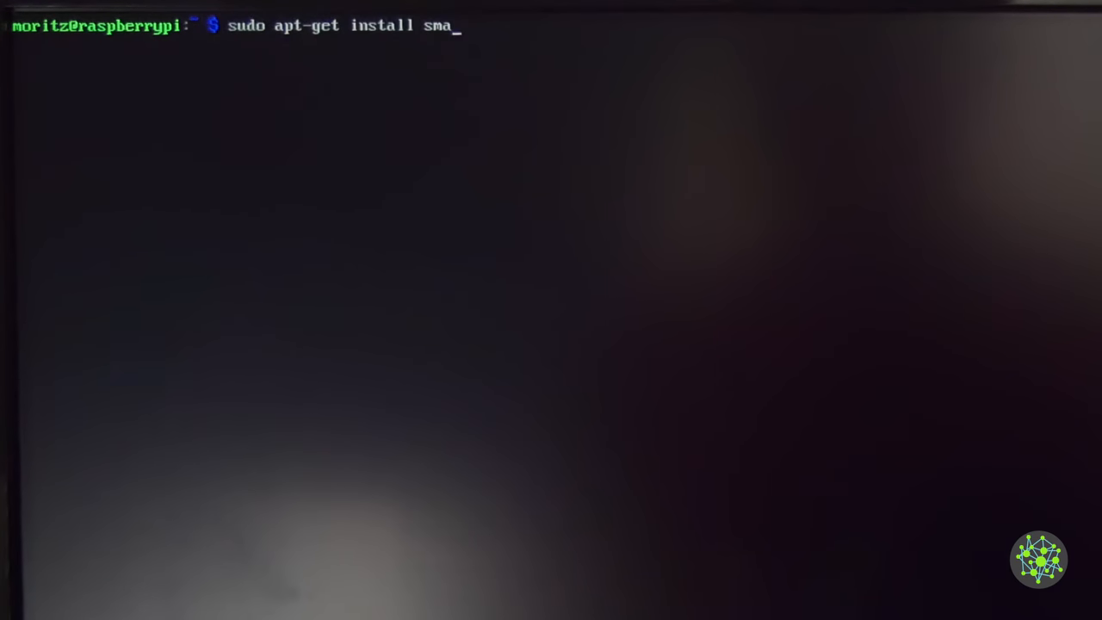
Install the smartmontools package with sudo apt-get install smartmontools
text(rtmontool)
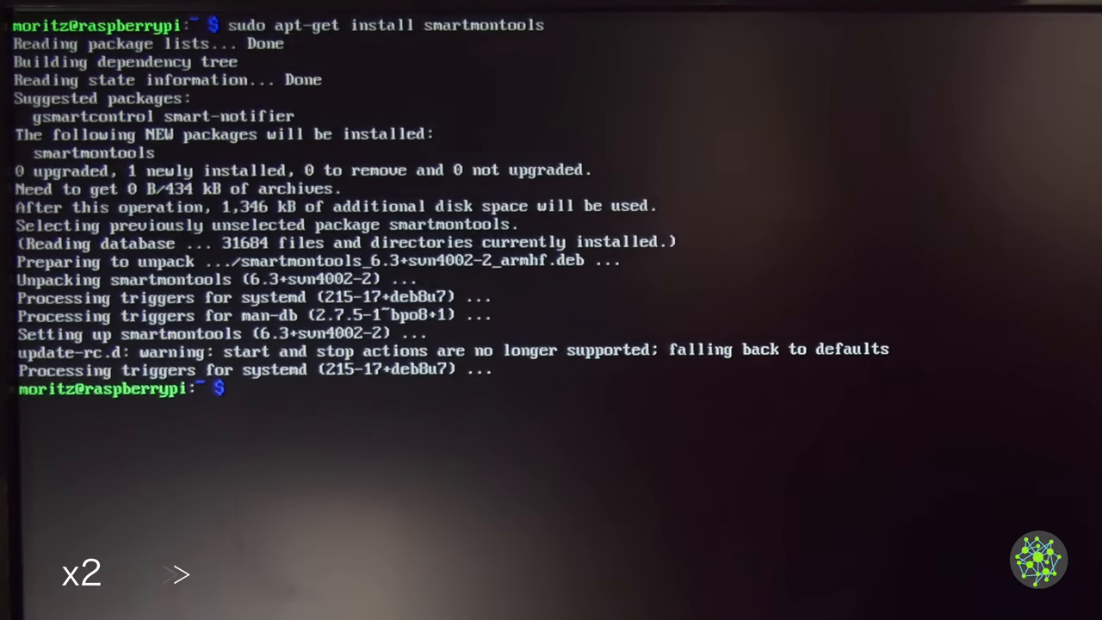
Run smartctl -d sat --all /dev/sda and find Temperature_Celsius (raw 31)
text(s)
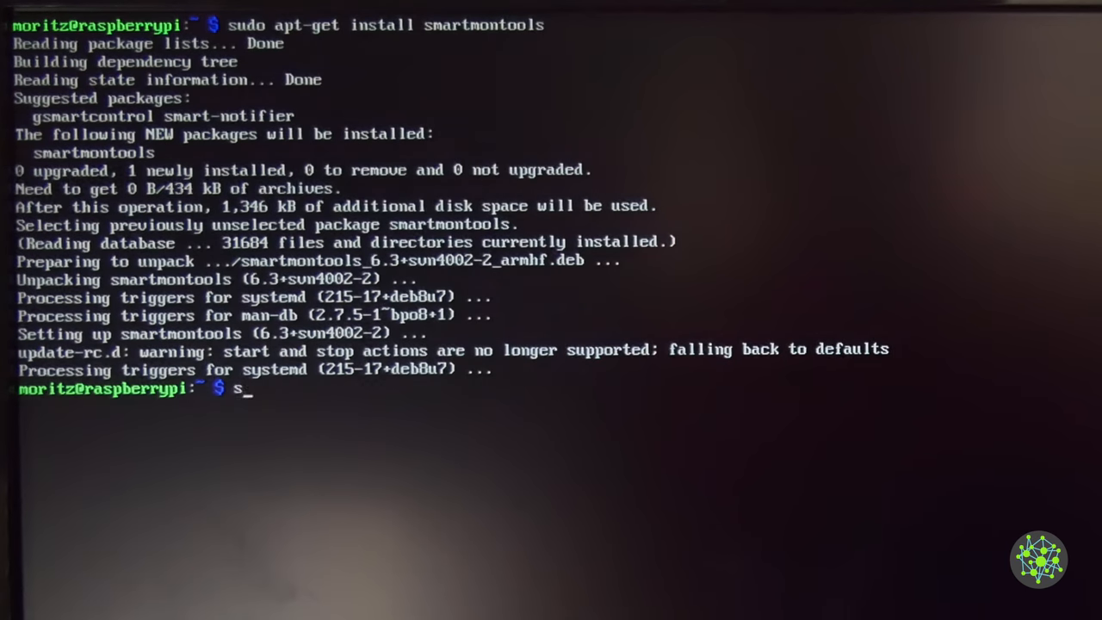
text(udo smartctl)
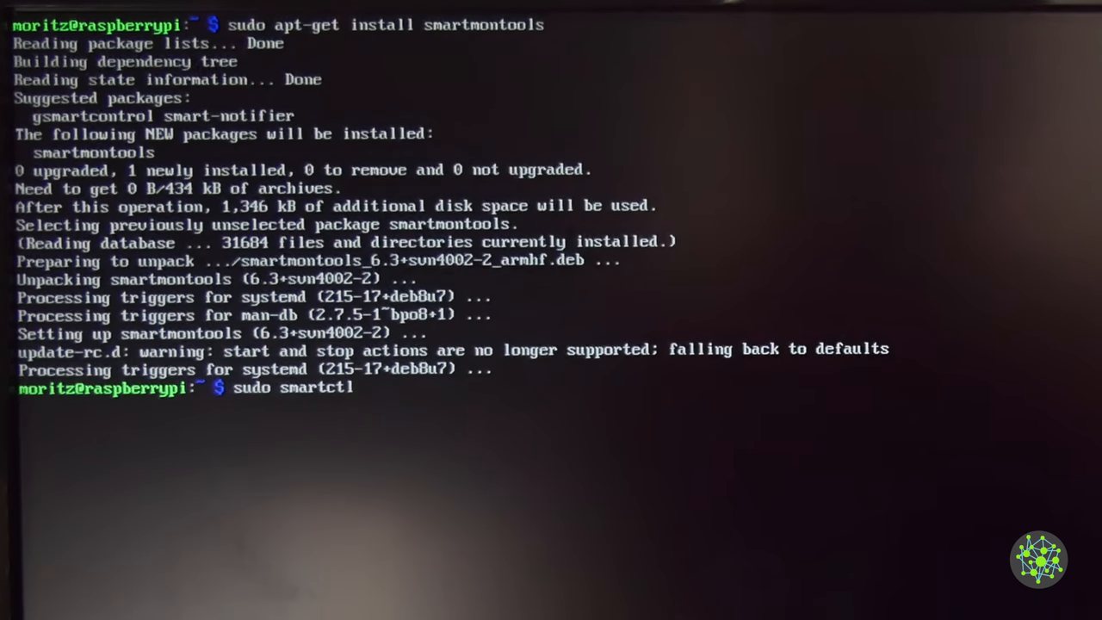
text(-d)
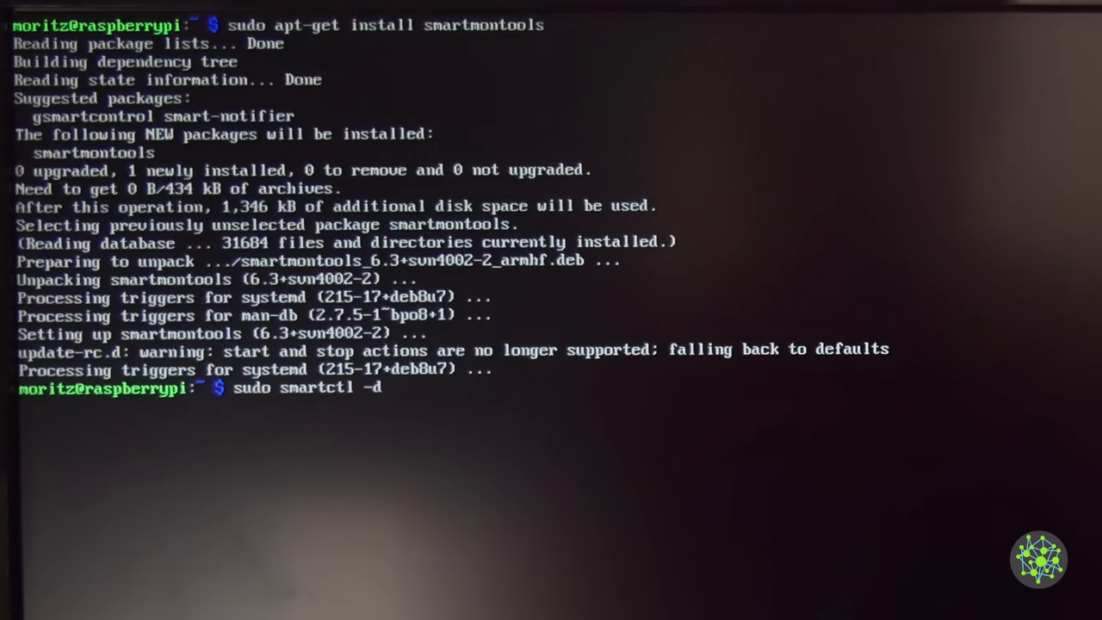
text(sat --a)
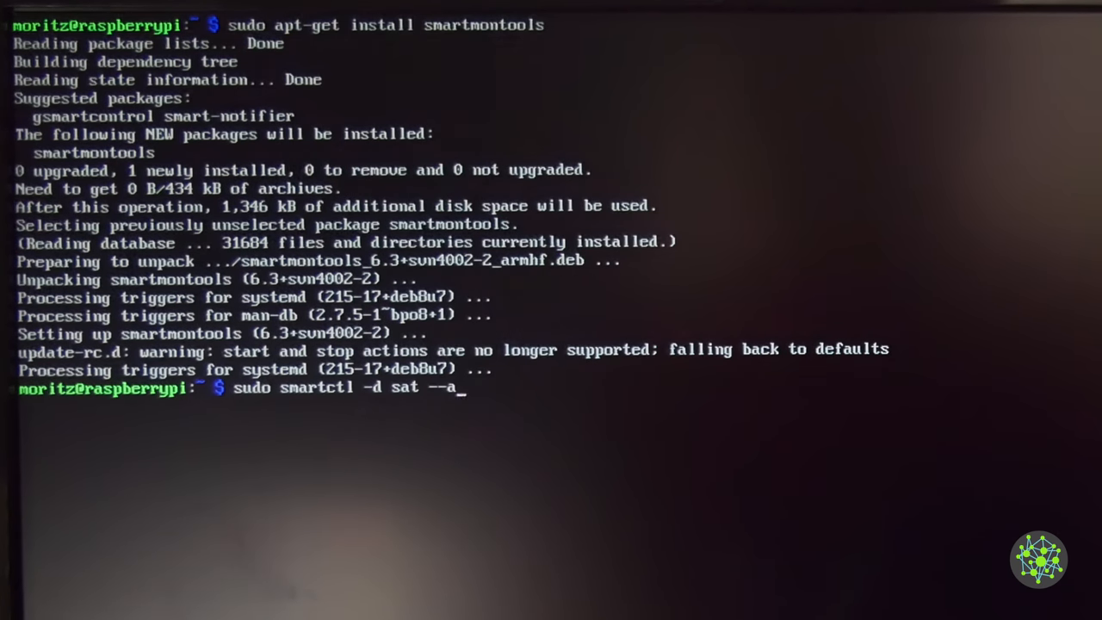
text(ll /dev/sda |)
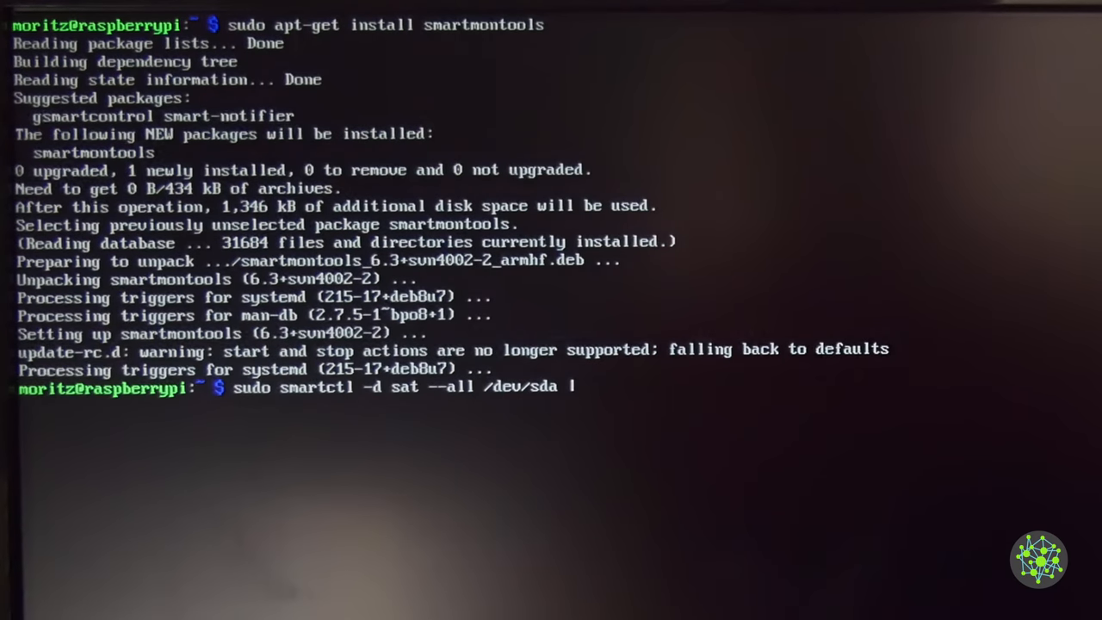
key(Return)
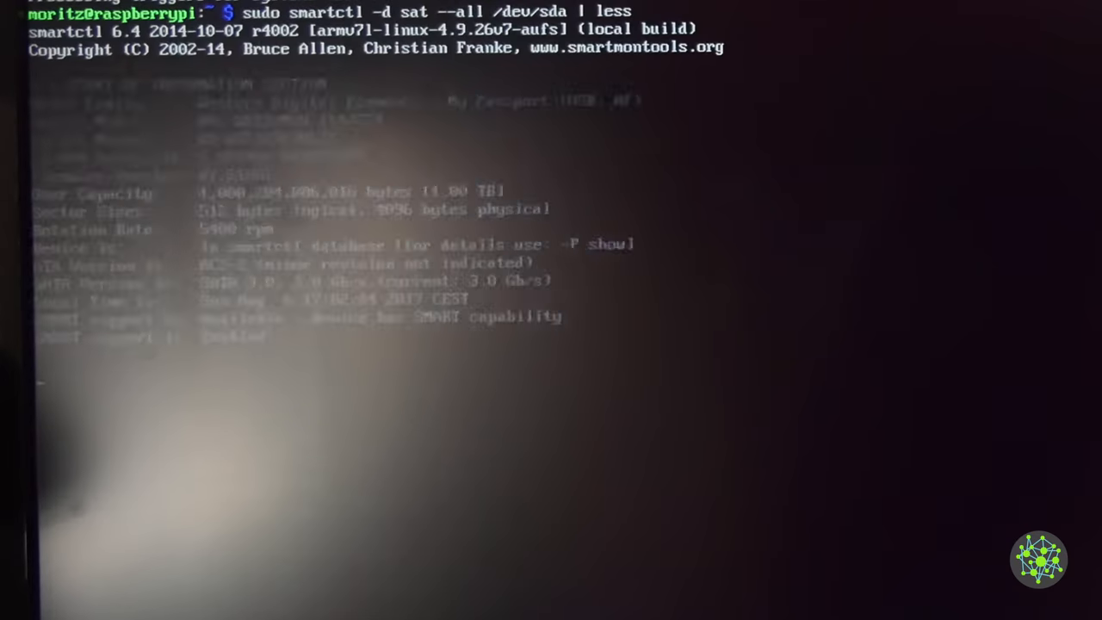
scroll(down, 3)
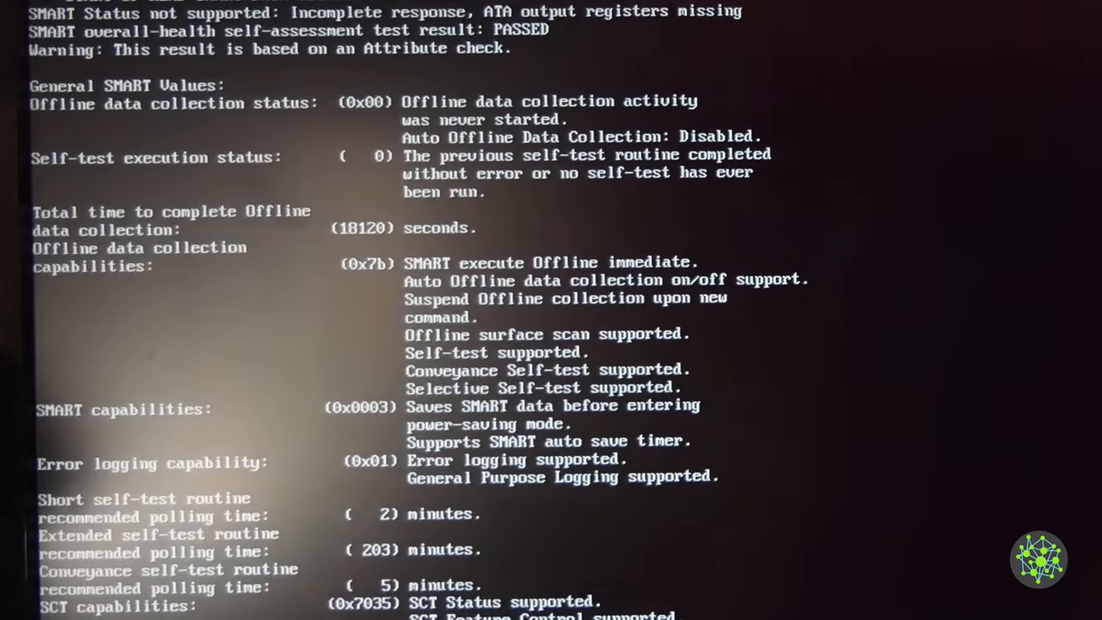
scroll(down, 3)
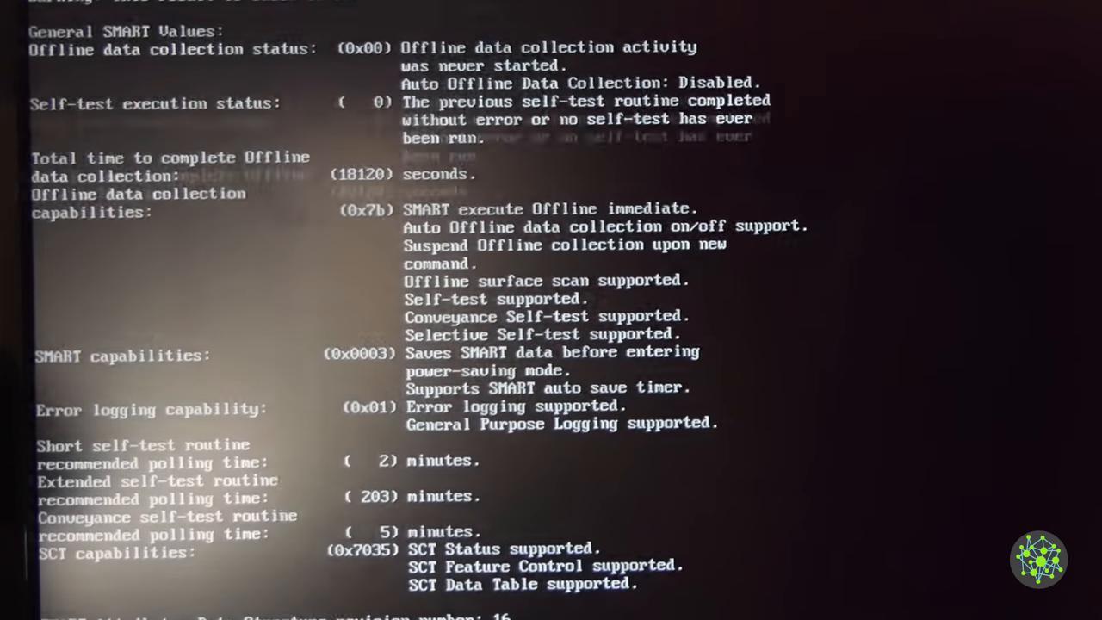
scroll(down, 3)
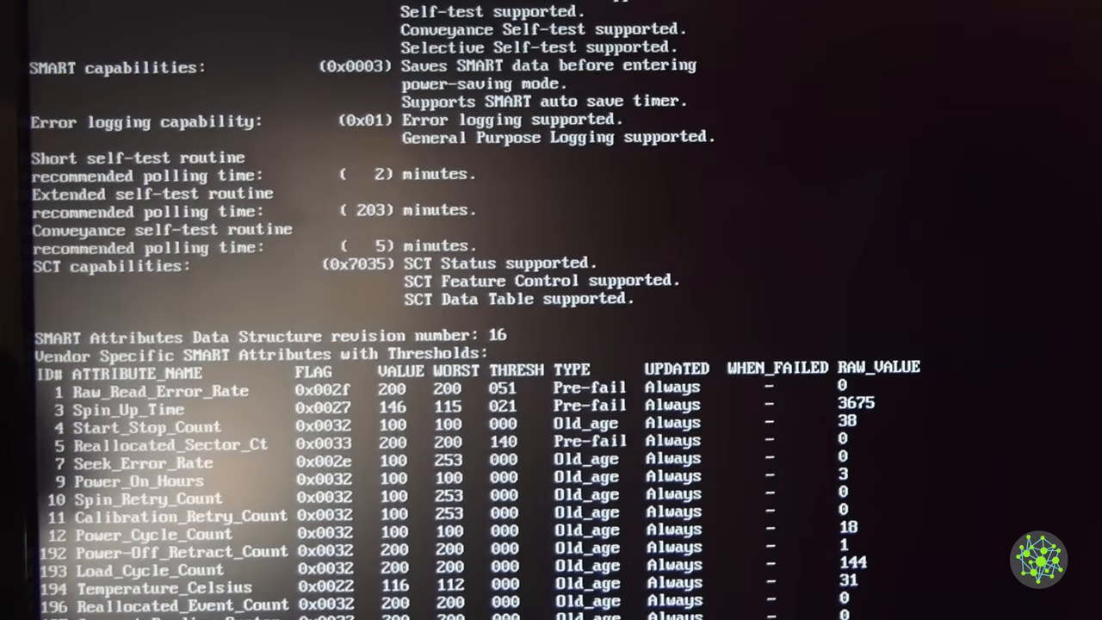
scroll(down, 3)
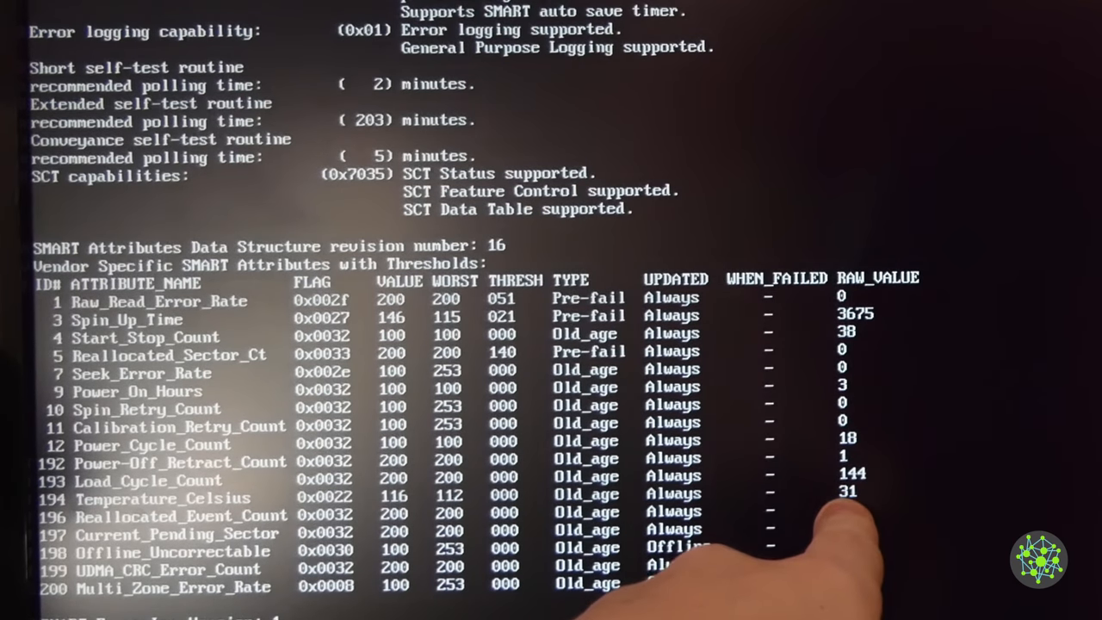
scroll(down, 3)
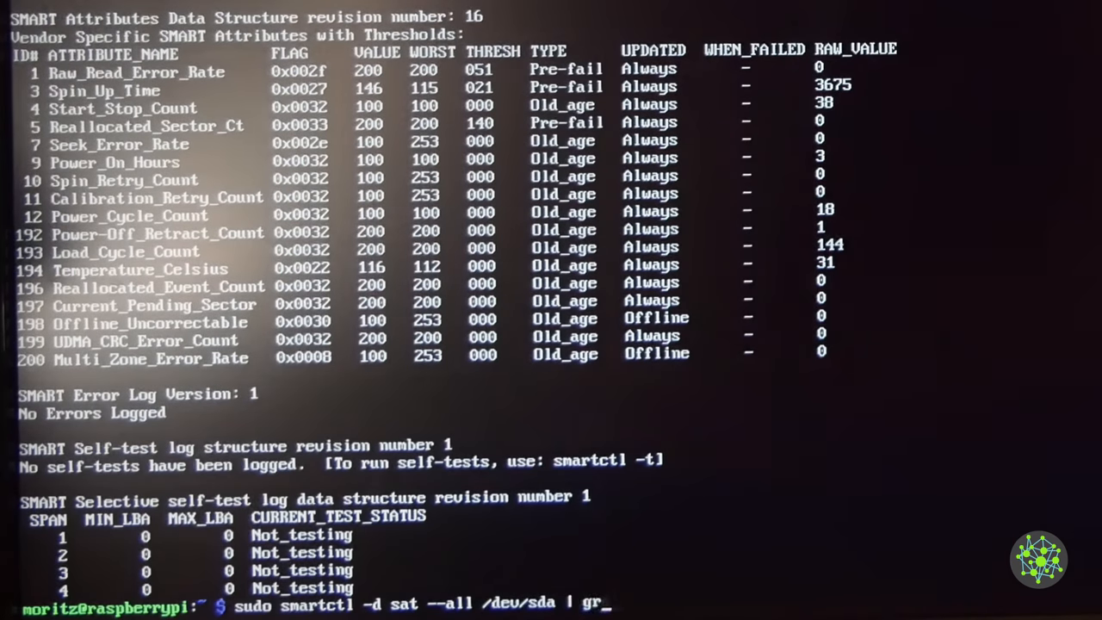
Filter the smartctl output with grep for 'Temperature'
text(ep "Tem")
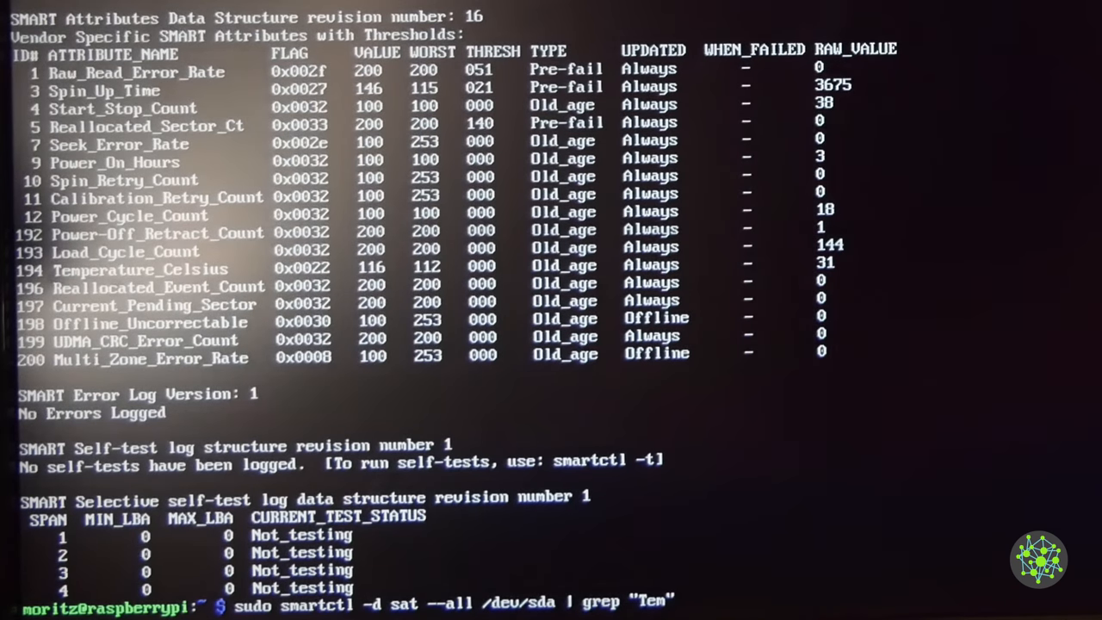
text(perature)
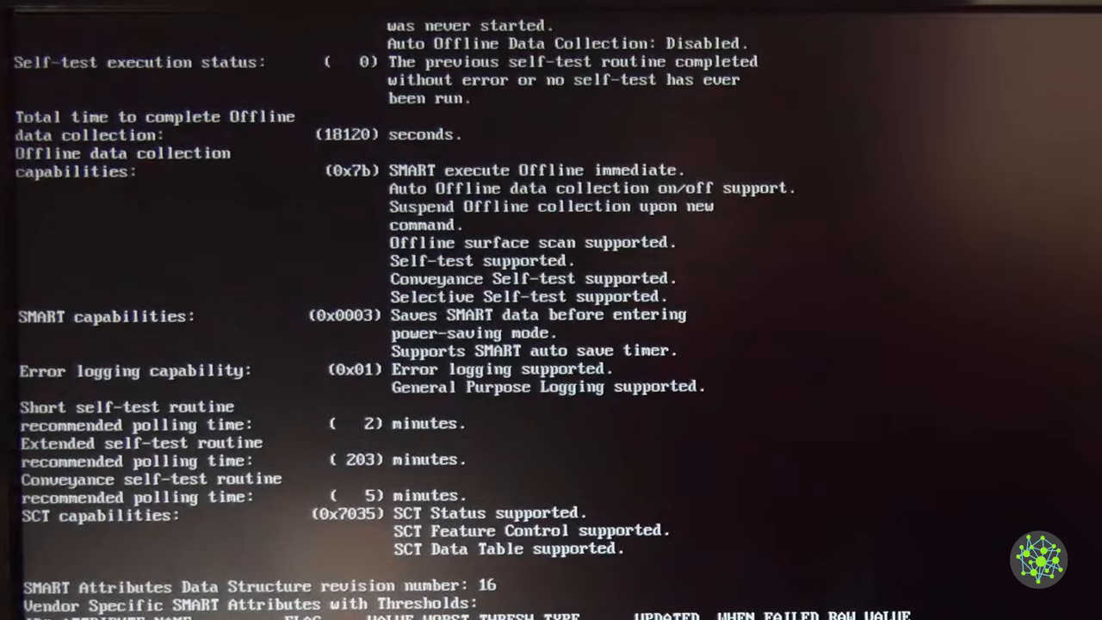
key(Return)
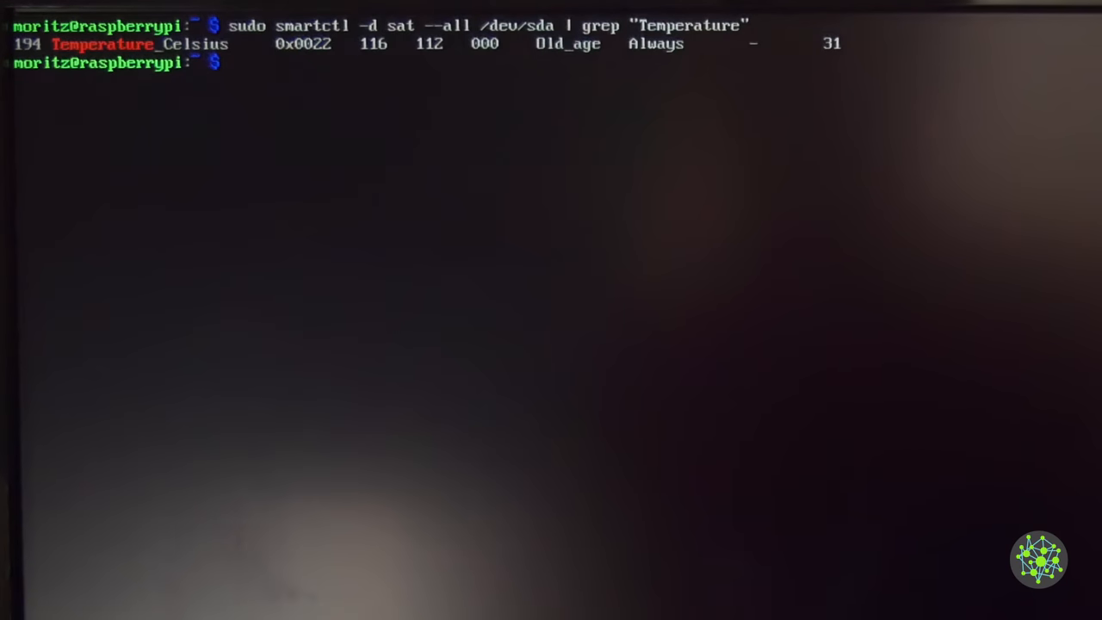
key(Up)
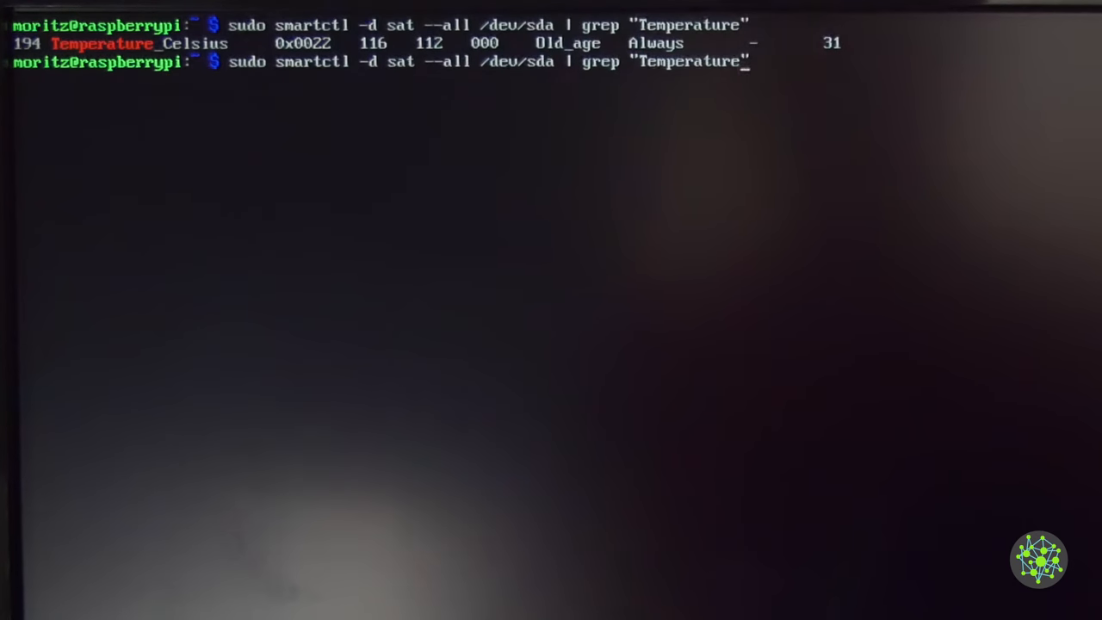
Refine the pipeline with grep Temperature_Celsius and awk '{print $10}', printing 31
text(_)
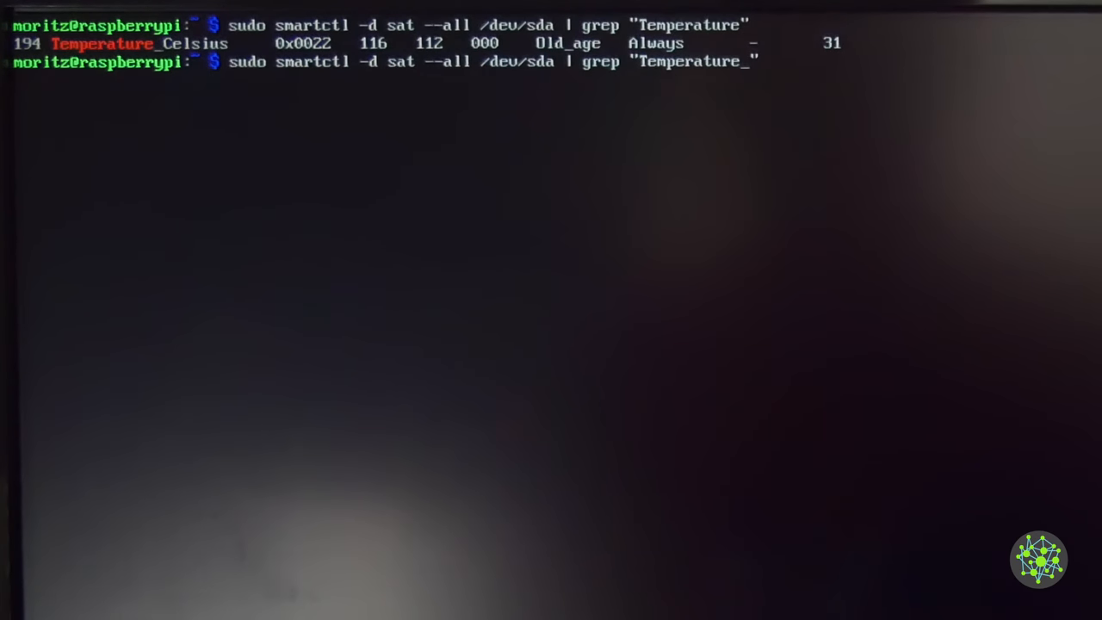
text(Celcius)
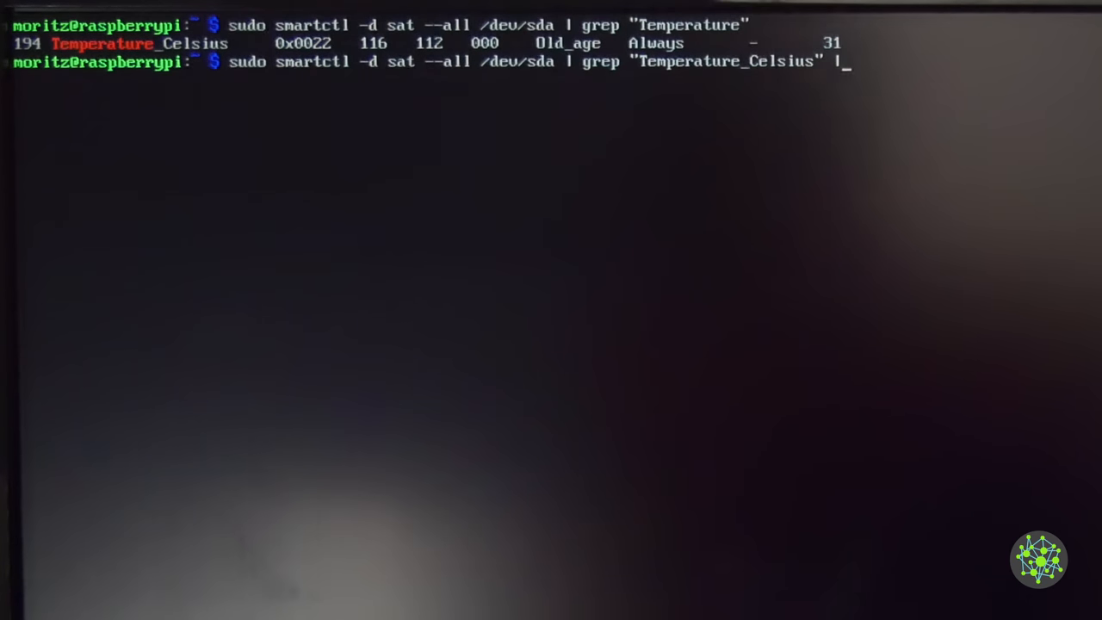
text(awk '')
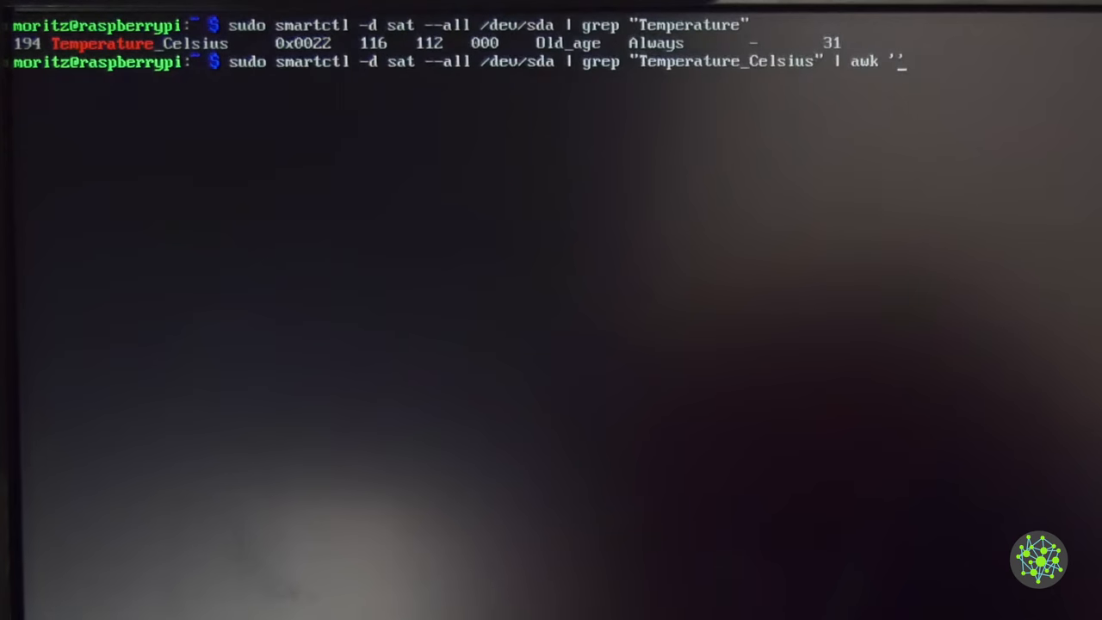
text({print})
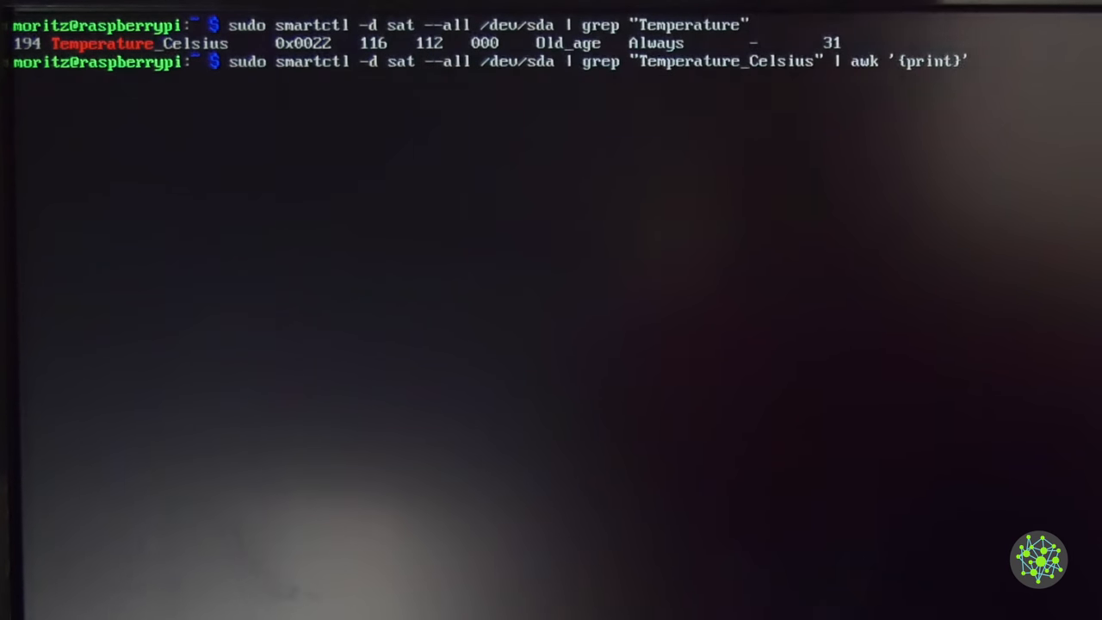
text($1)
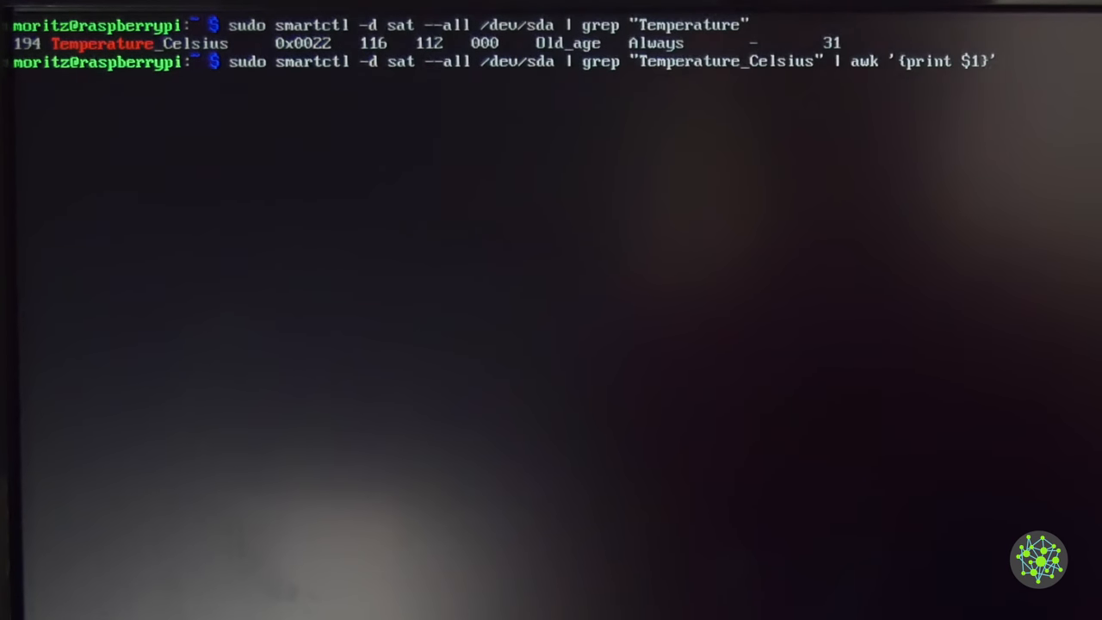
key(Return)
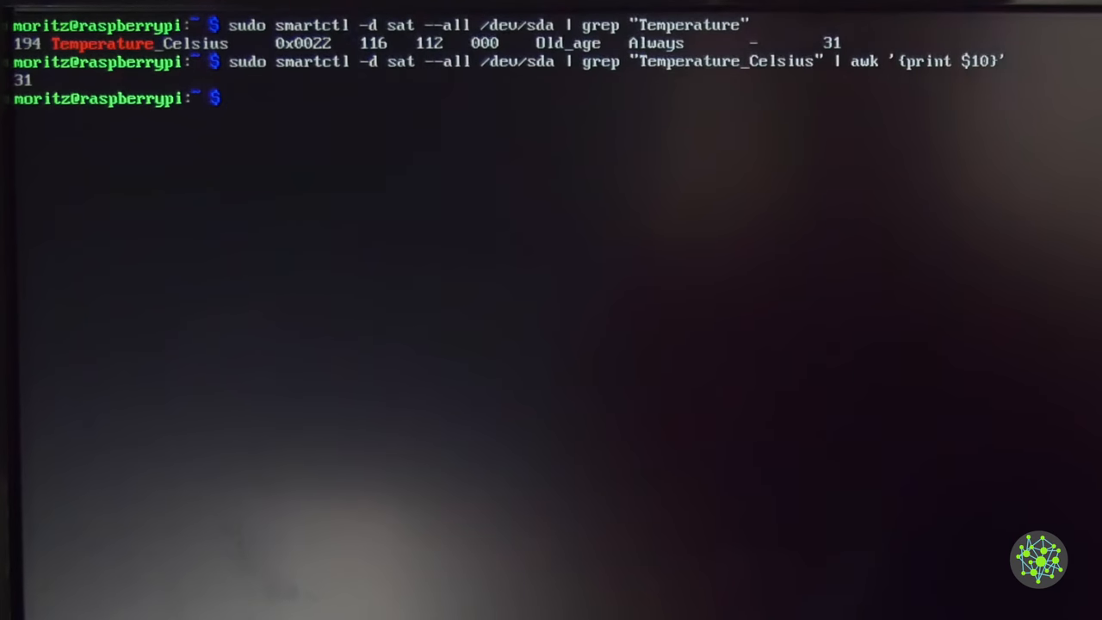
key(Up)
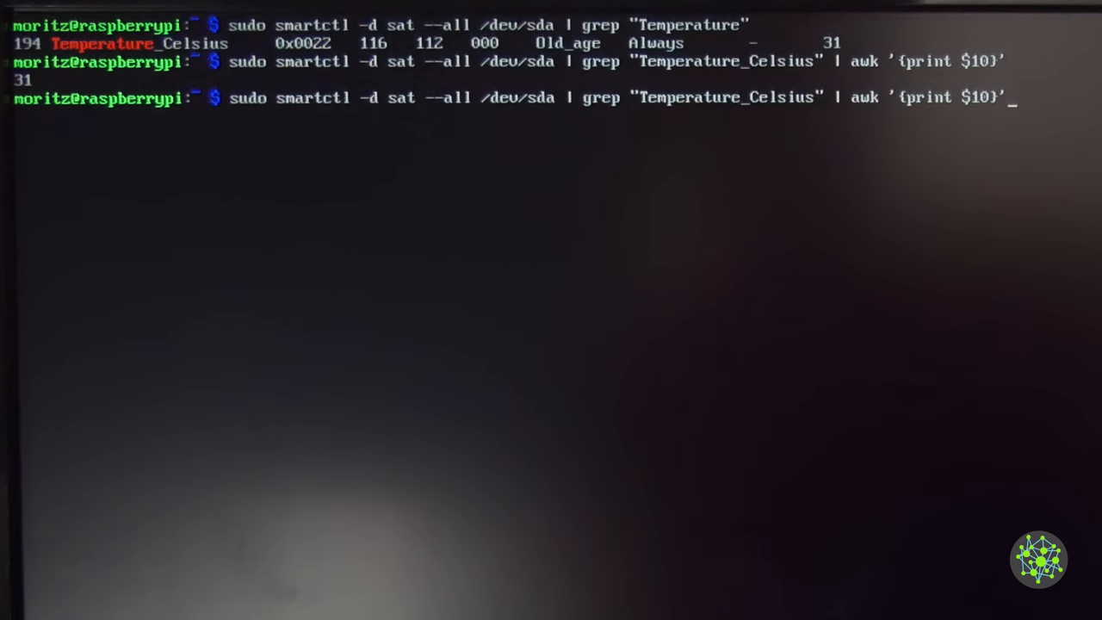
key(Return)
text(./fan_control.sh)
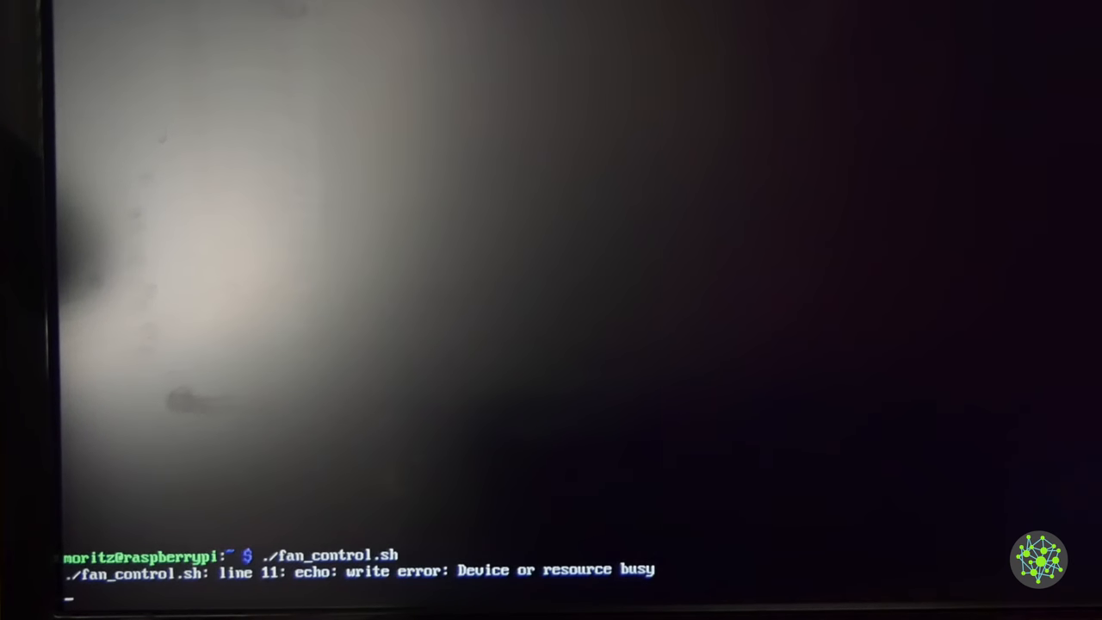
Stop the running script, copy fan_control.sh to /etc, and list /etc
key(ctrl+c)
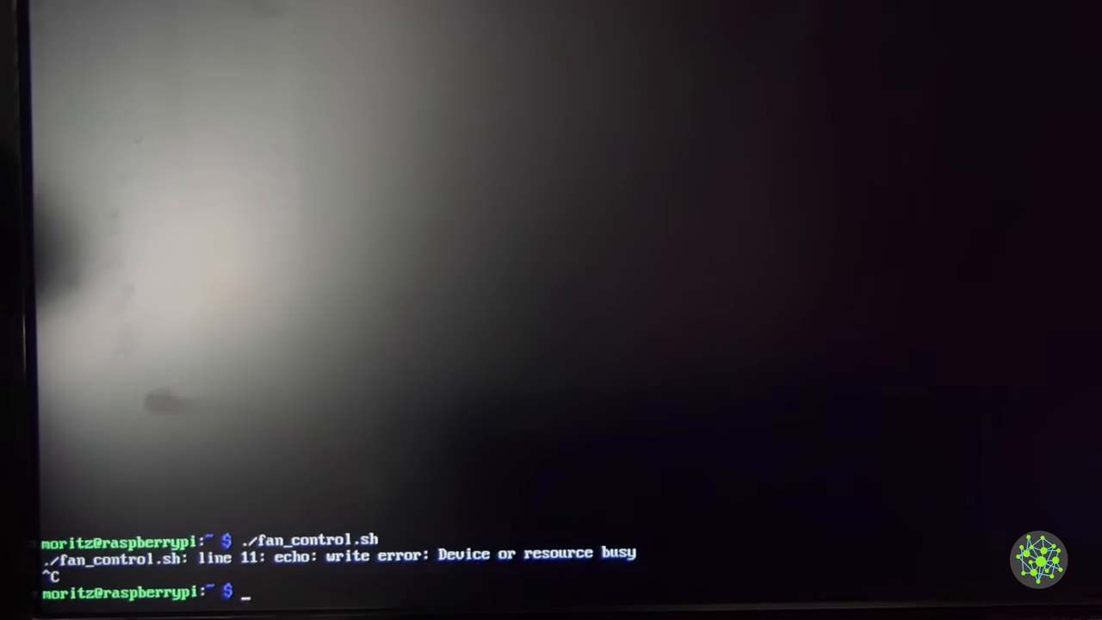
text(cp)
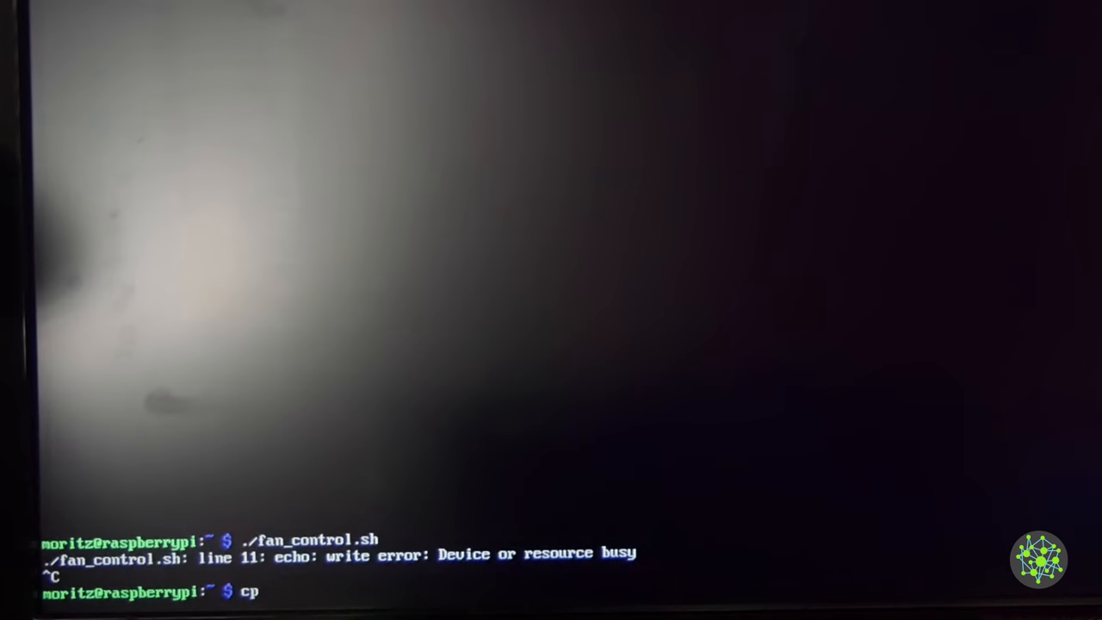
text(fan_control.sh /etc/)
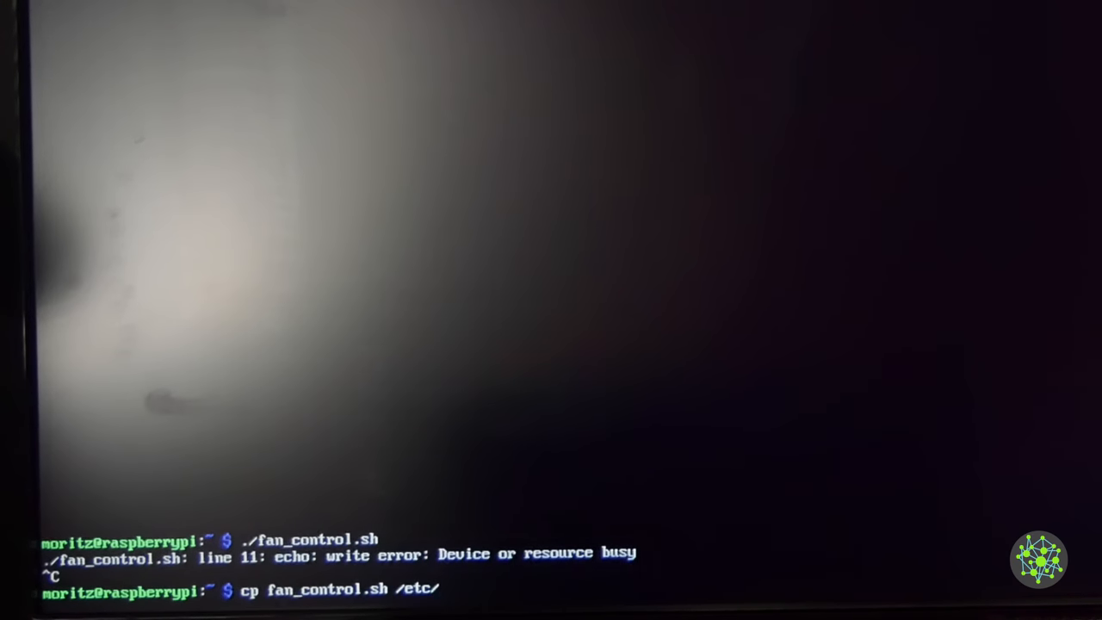
key(Return)
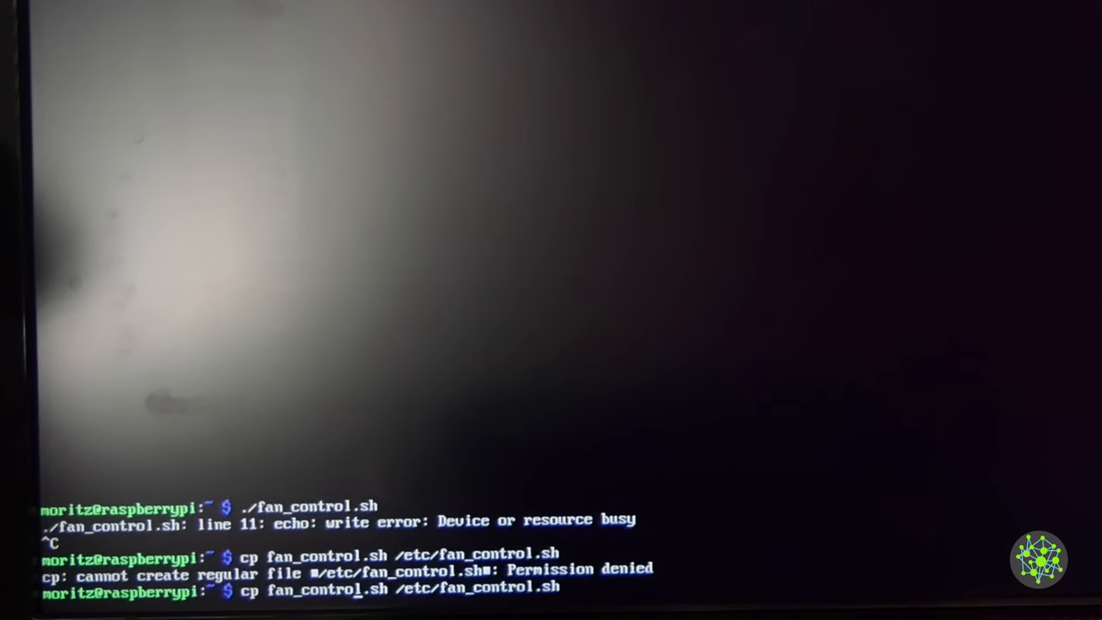
text(sudo)
text(ls /)
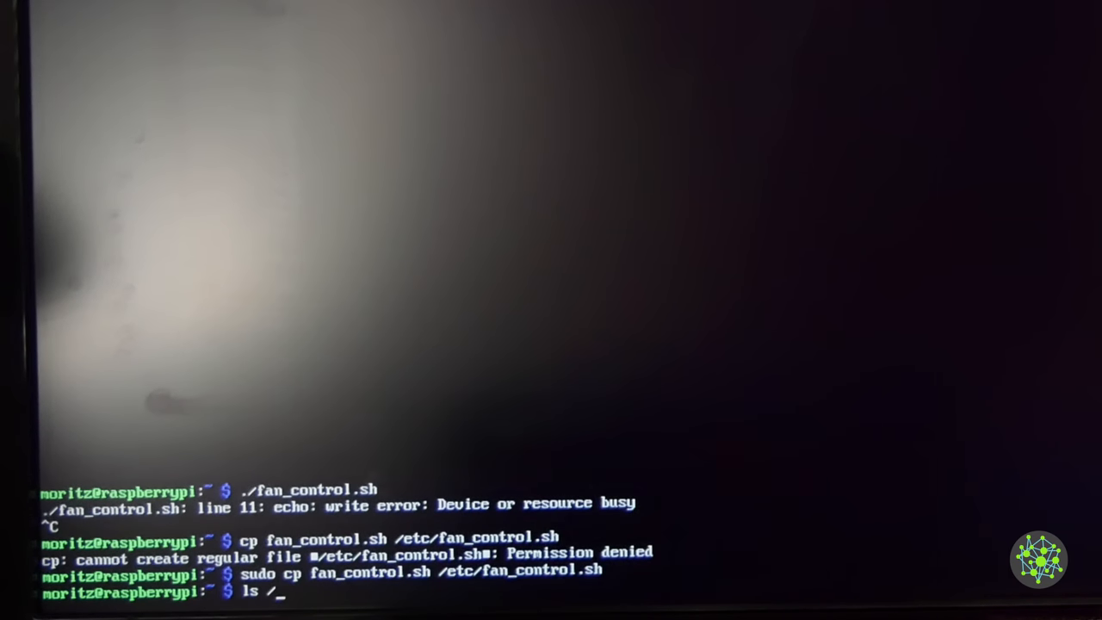
text(etc/)
key(Return)
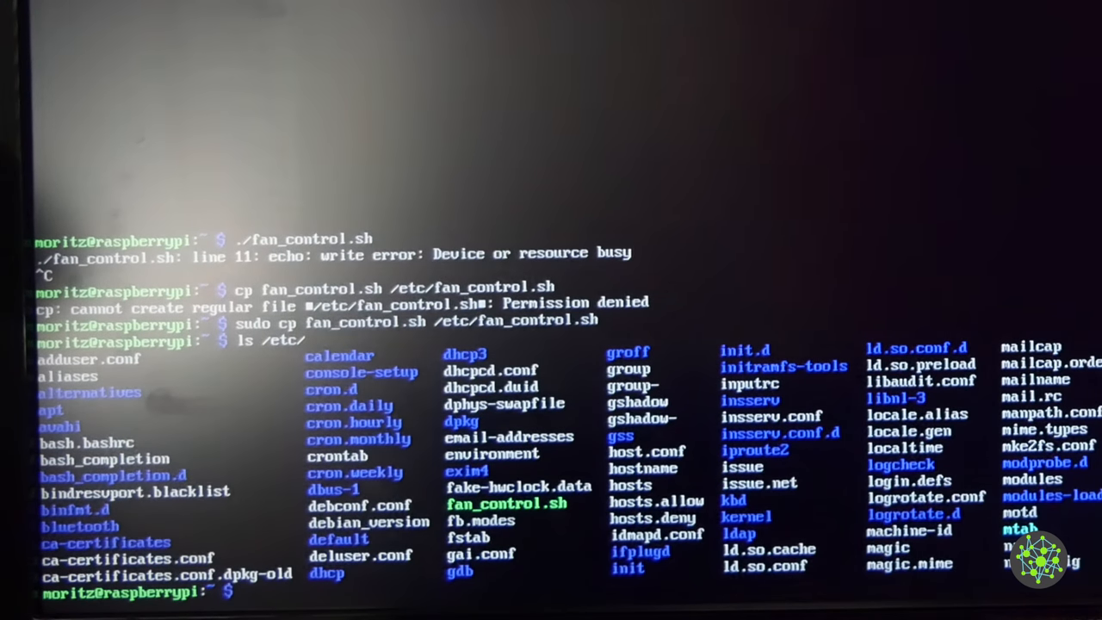
Give fan_control.sh 775 permissions and open /etc/rc.local with sudo nano
text(sudo m)
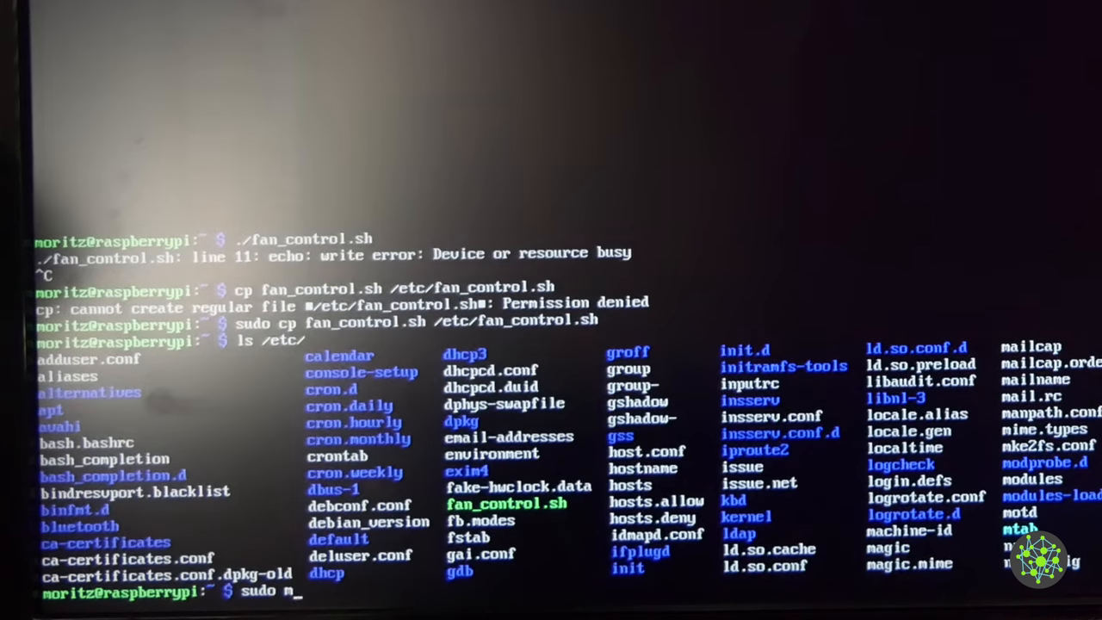
text(chmod 775 fan_control.sh)
key(Return)
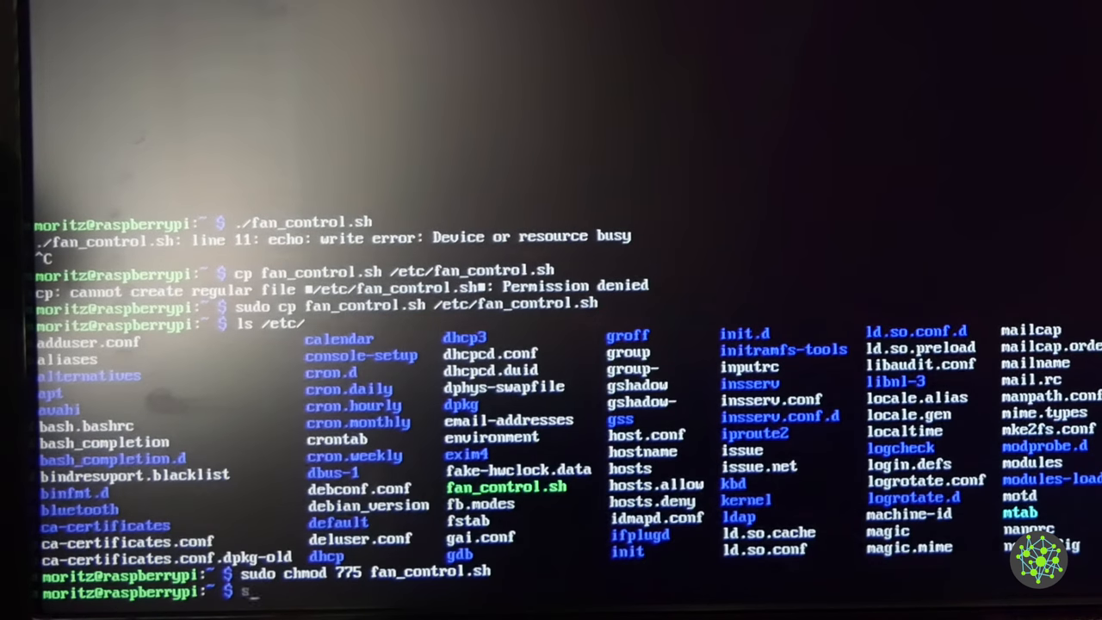
text(sudo nano /etc/r)
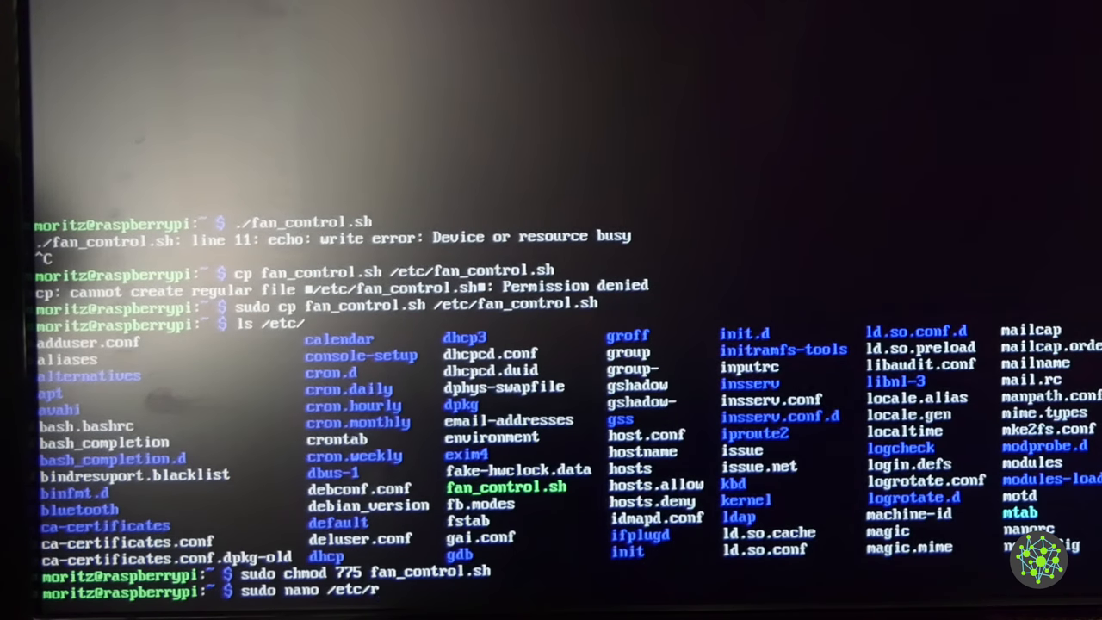
text(c.local)
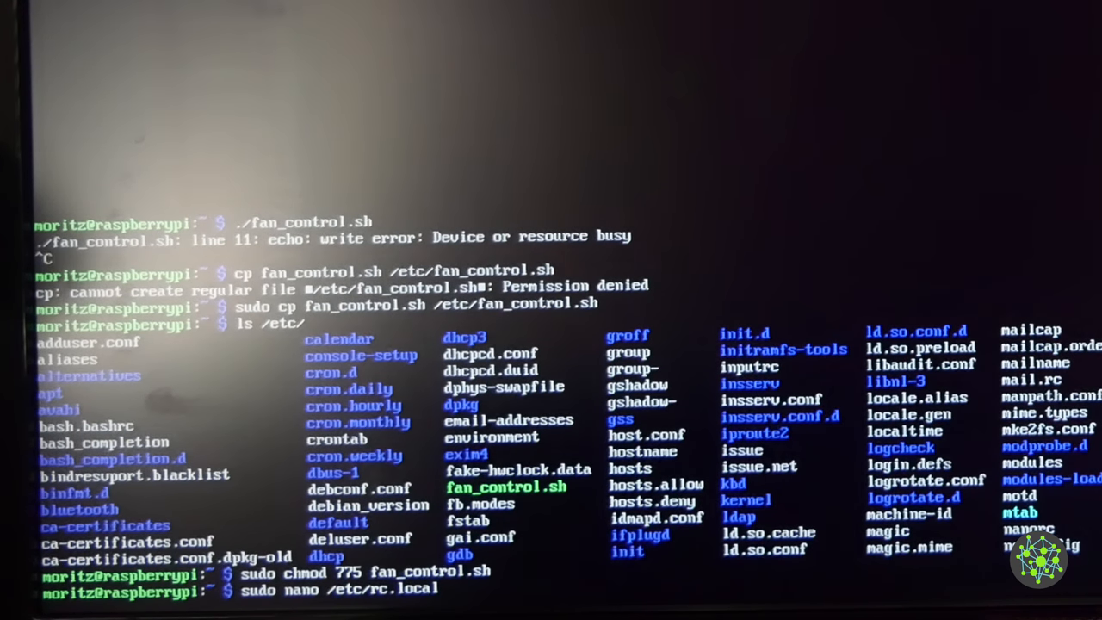
key(Return)
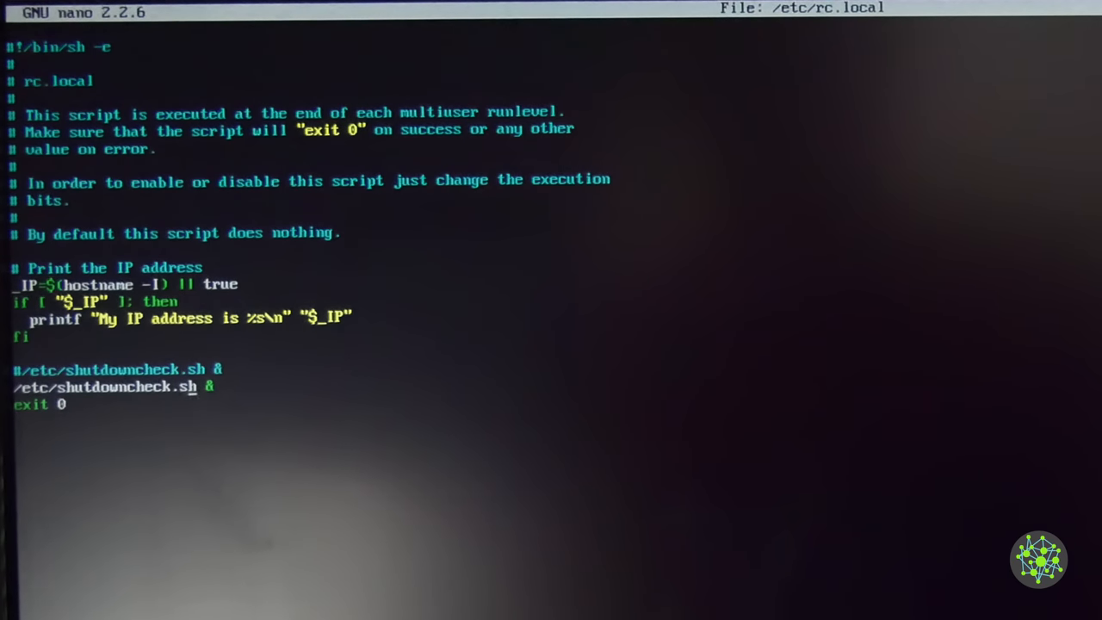
Add '/etc/fan_control.sh &' above exit 0 in rc.local and save
key(Enter)
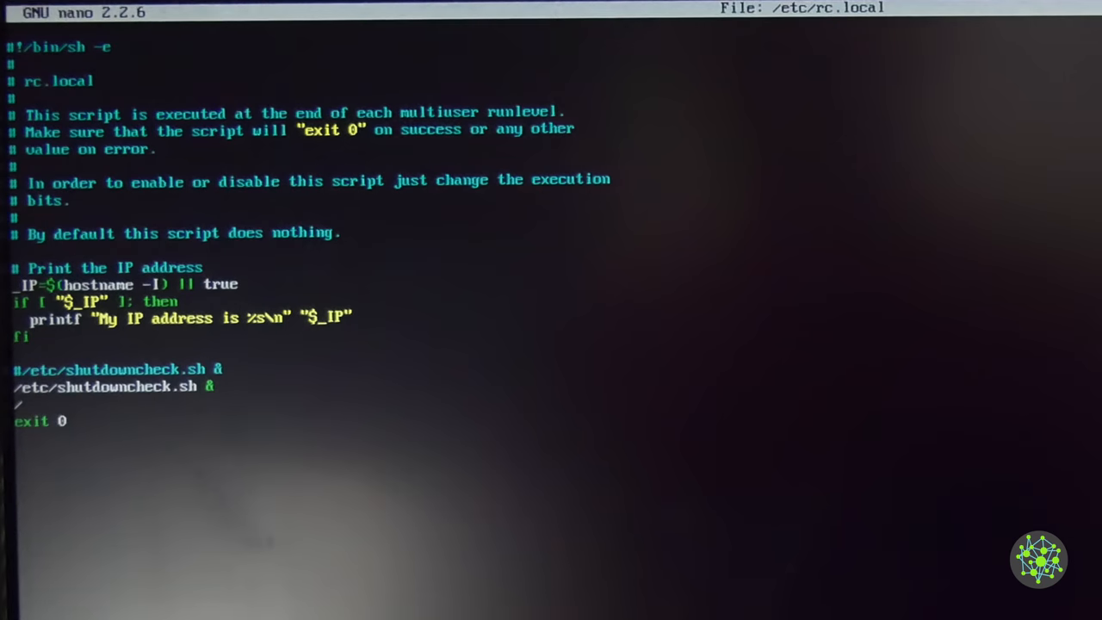
text(etc/fan_control.sh)
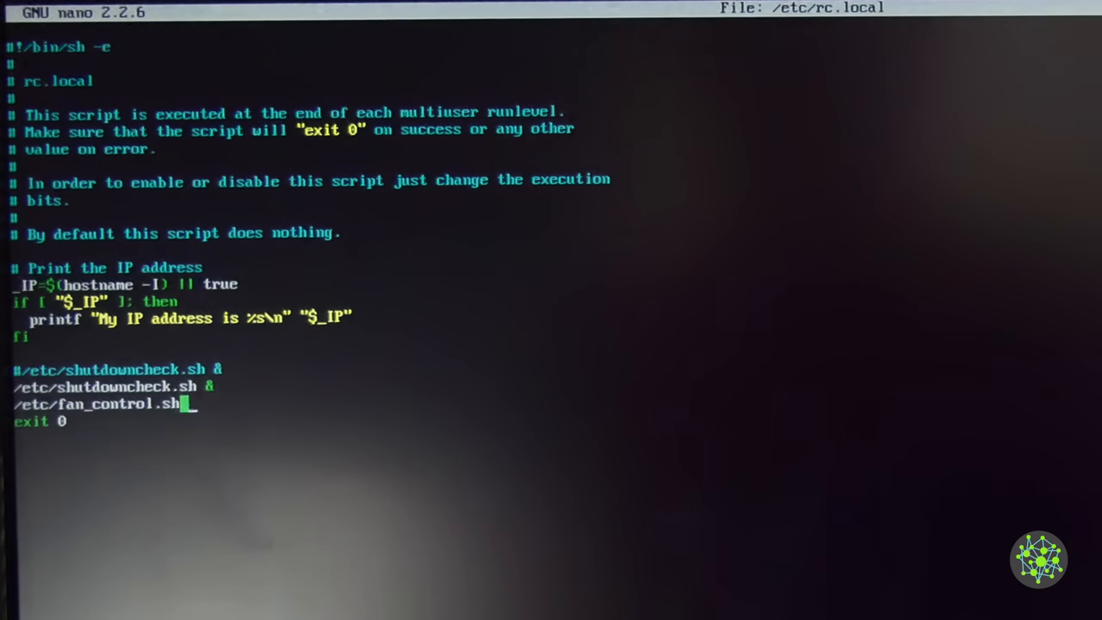
text(&)
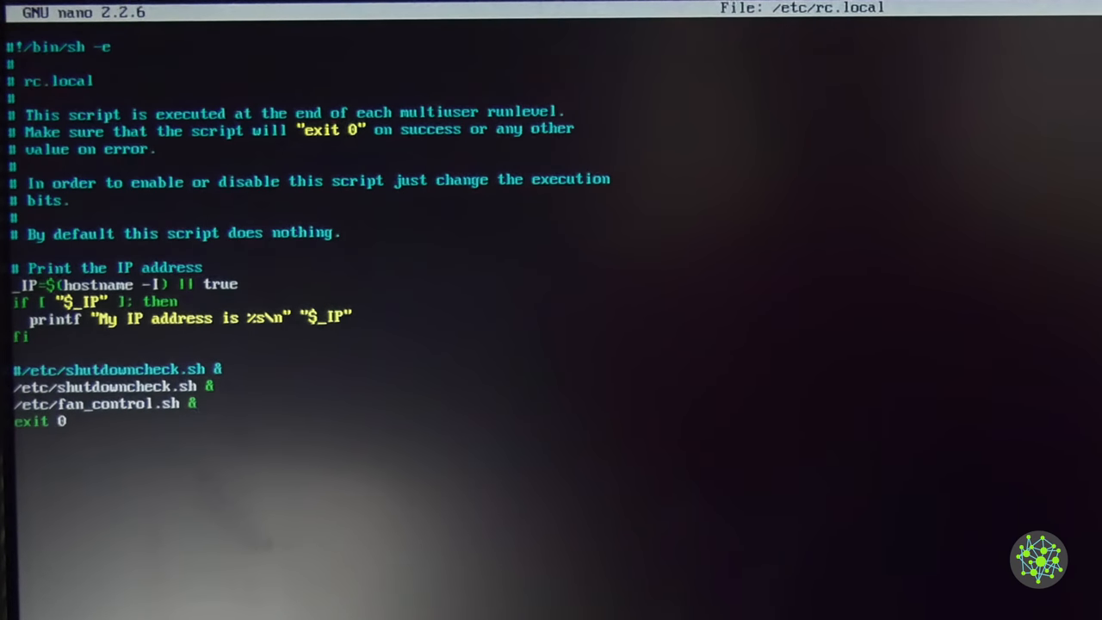
key(ctrl+x)
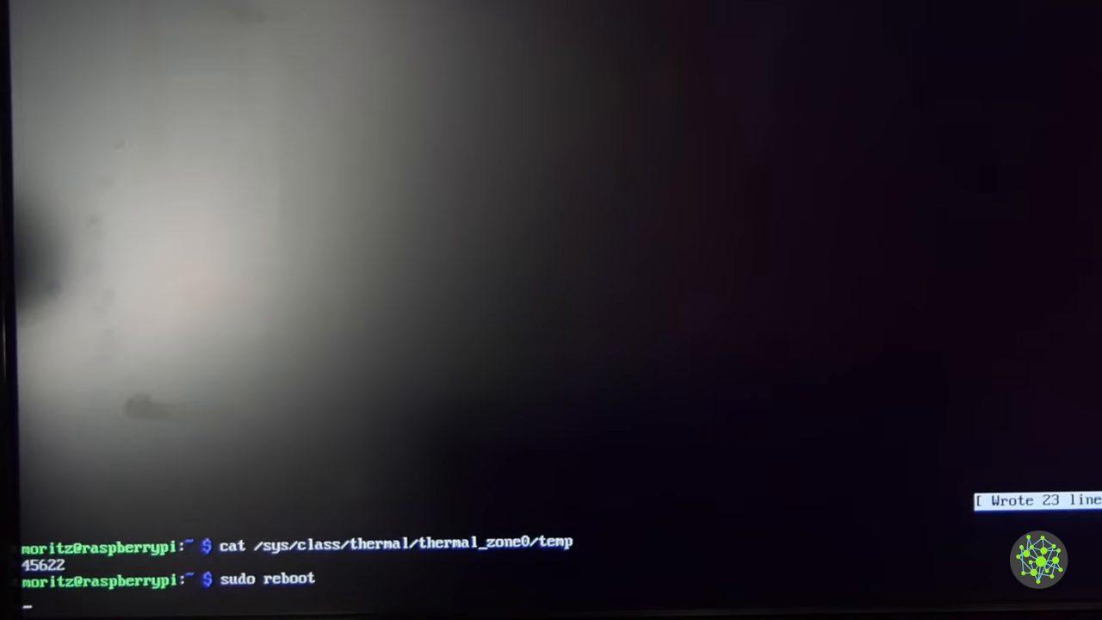